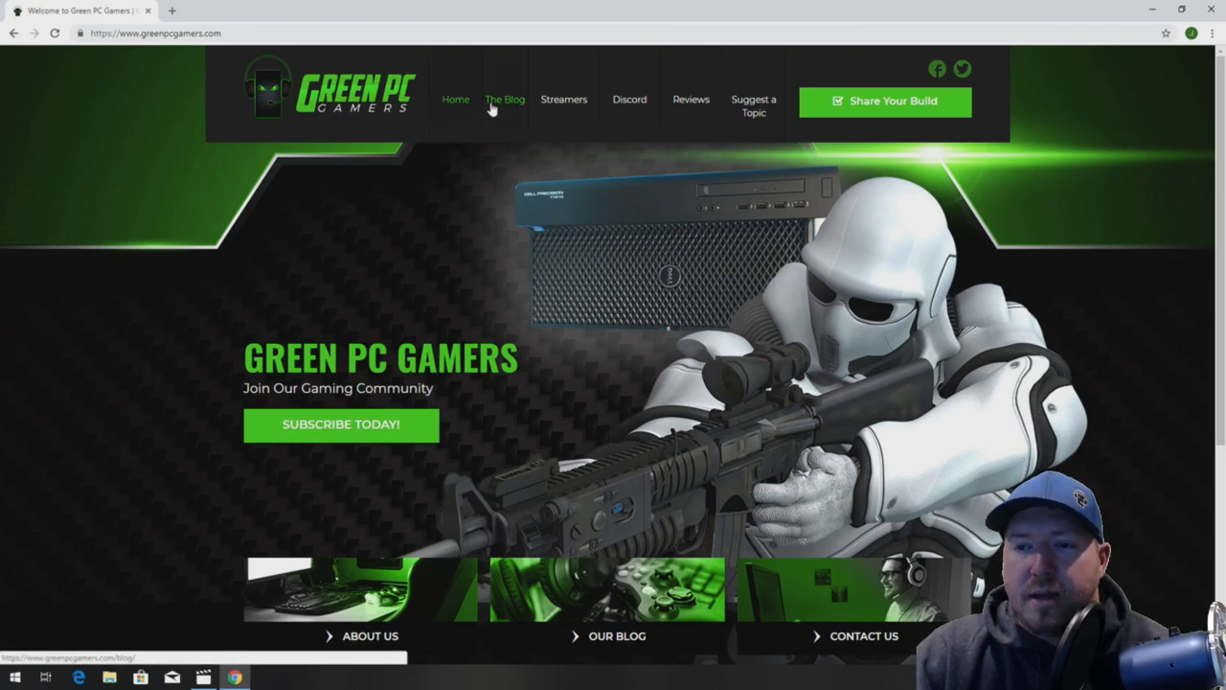
- Search the Green PC Gamers blog for 't3600' and open the Precision T3600 gaming article
left_click(505, 99)
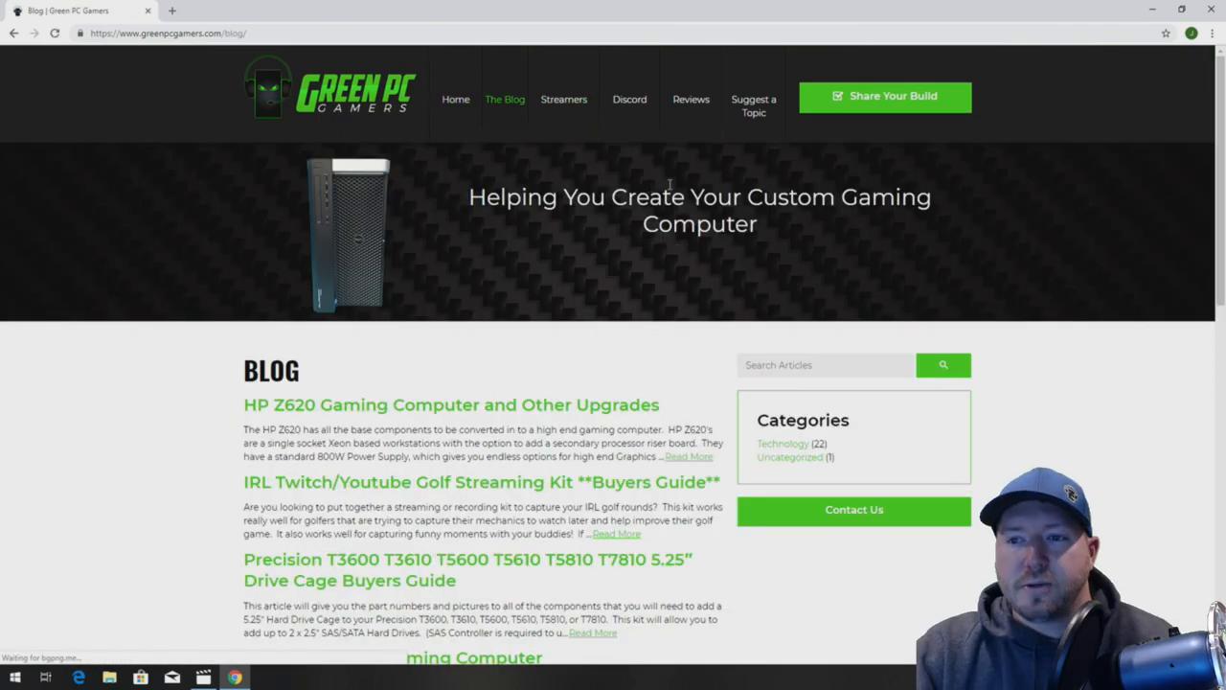
left_click(824, 364)
type("t3600")
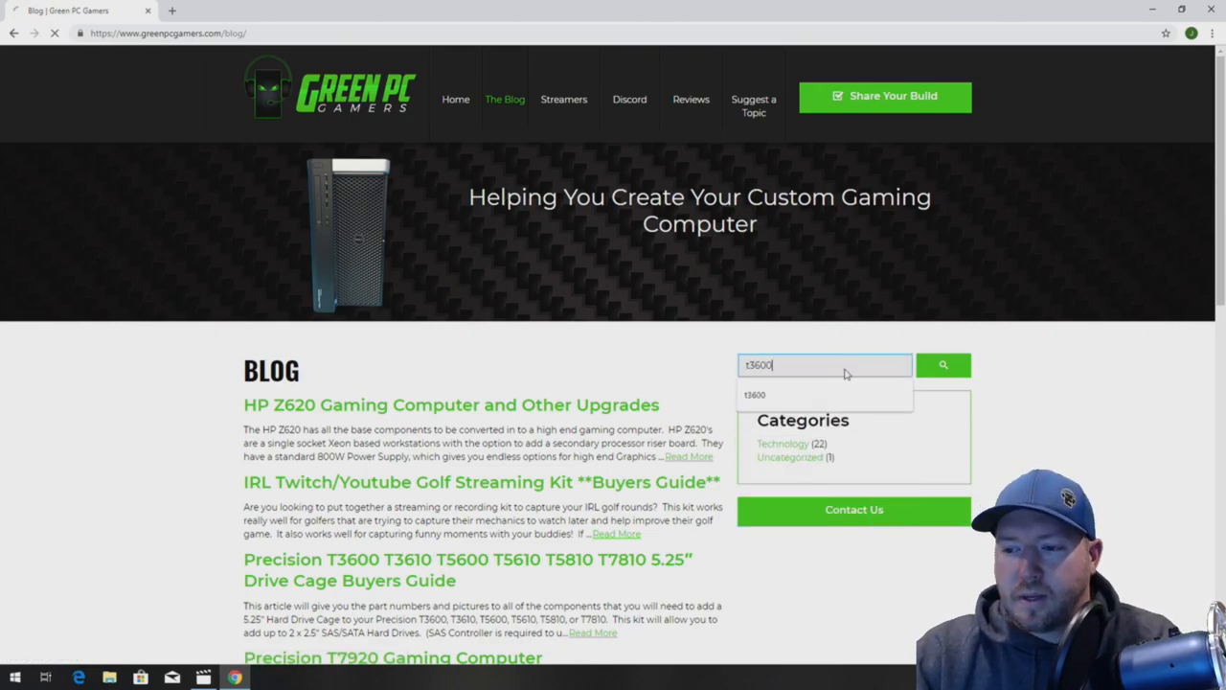
left_click(943, 365)
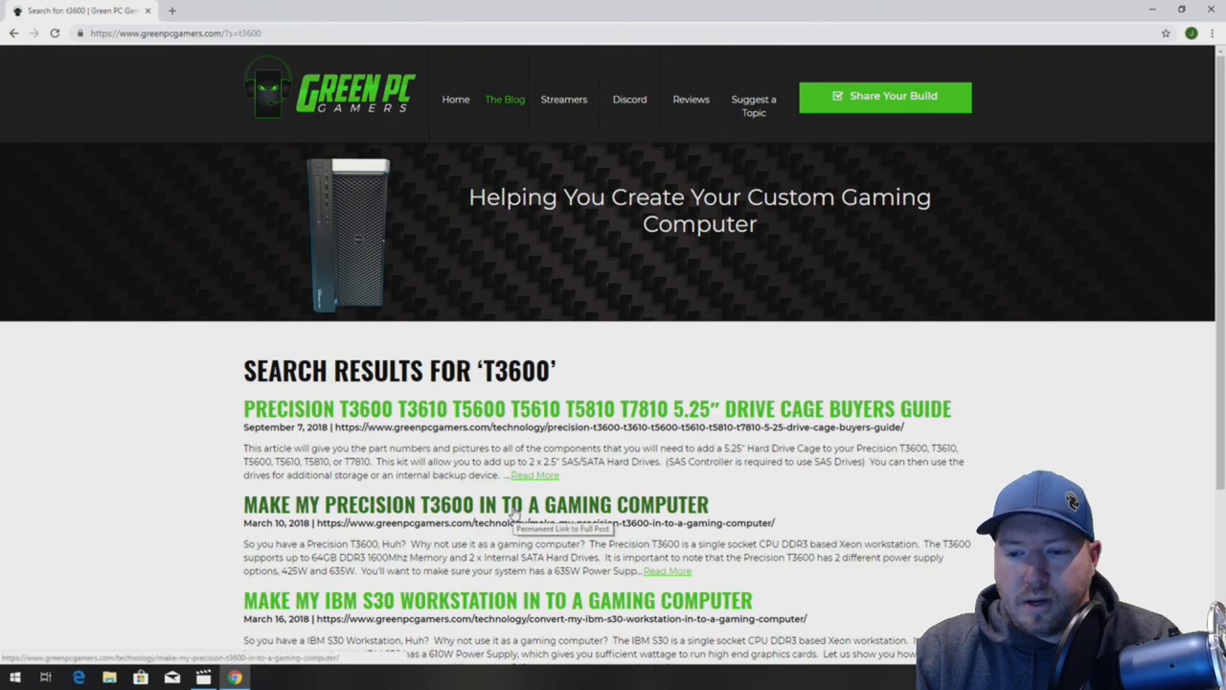
left_click(475, 504)
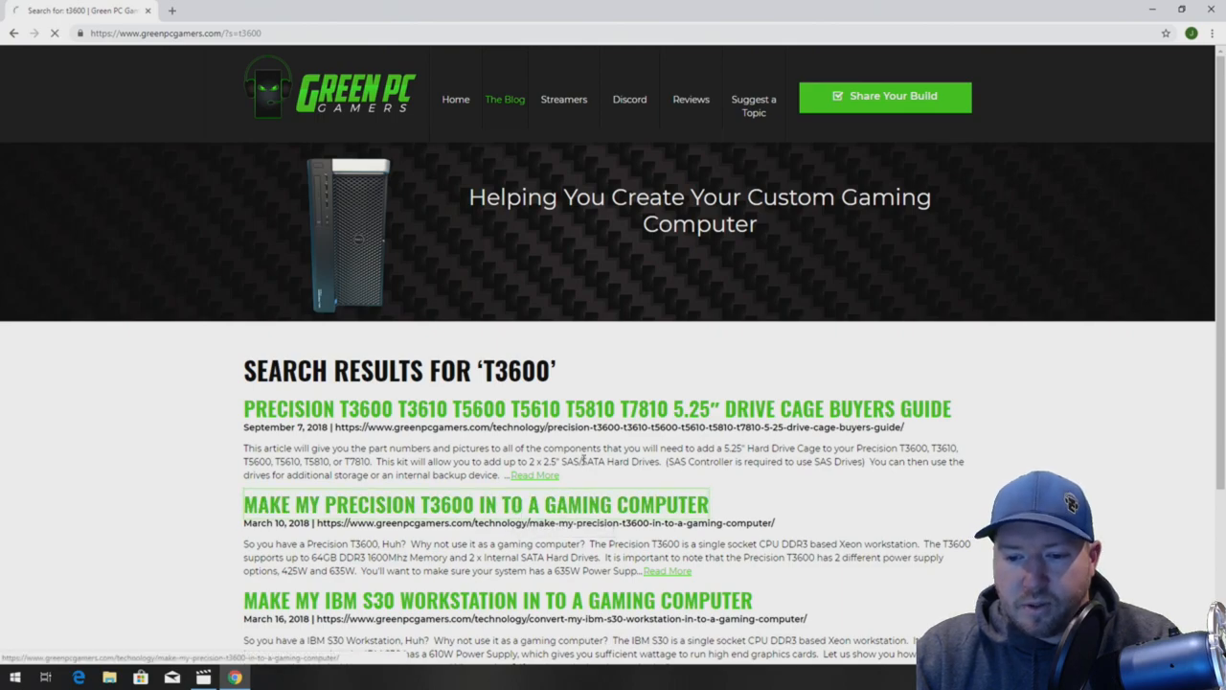
left_click(476, 503)
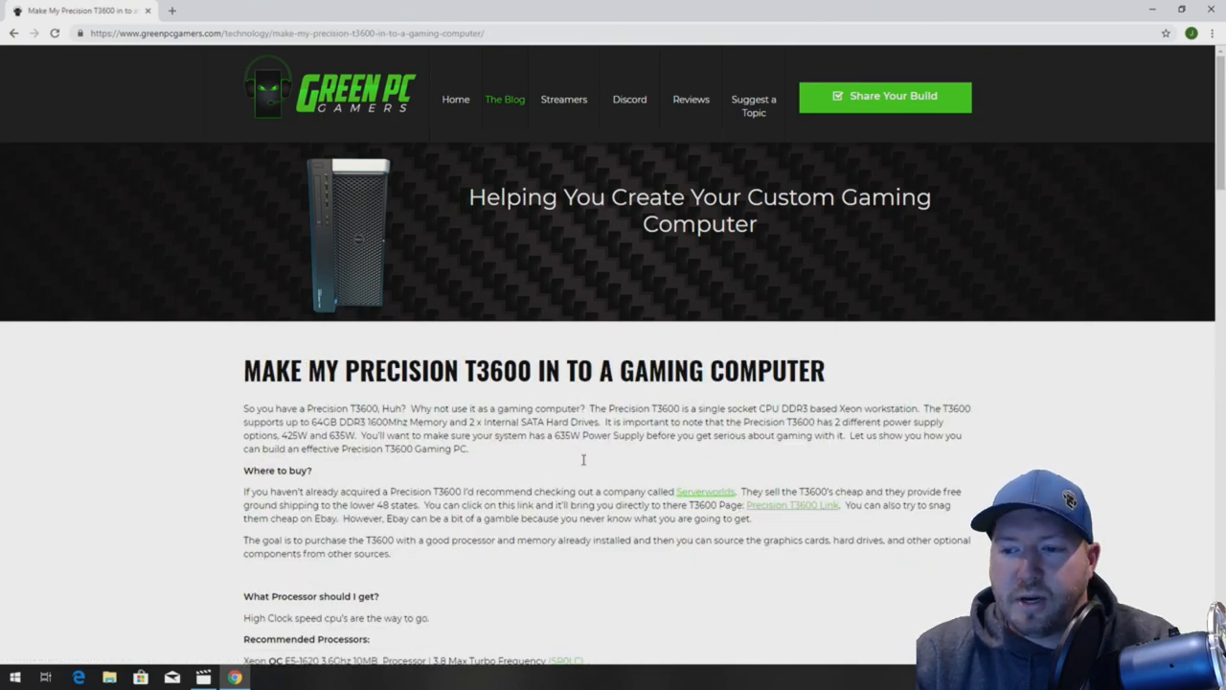
scroll("down", 3)
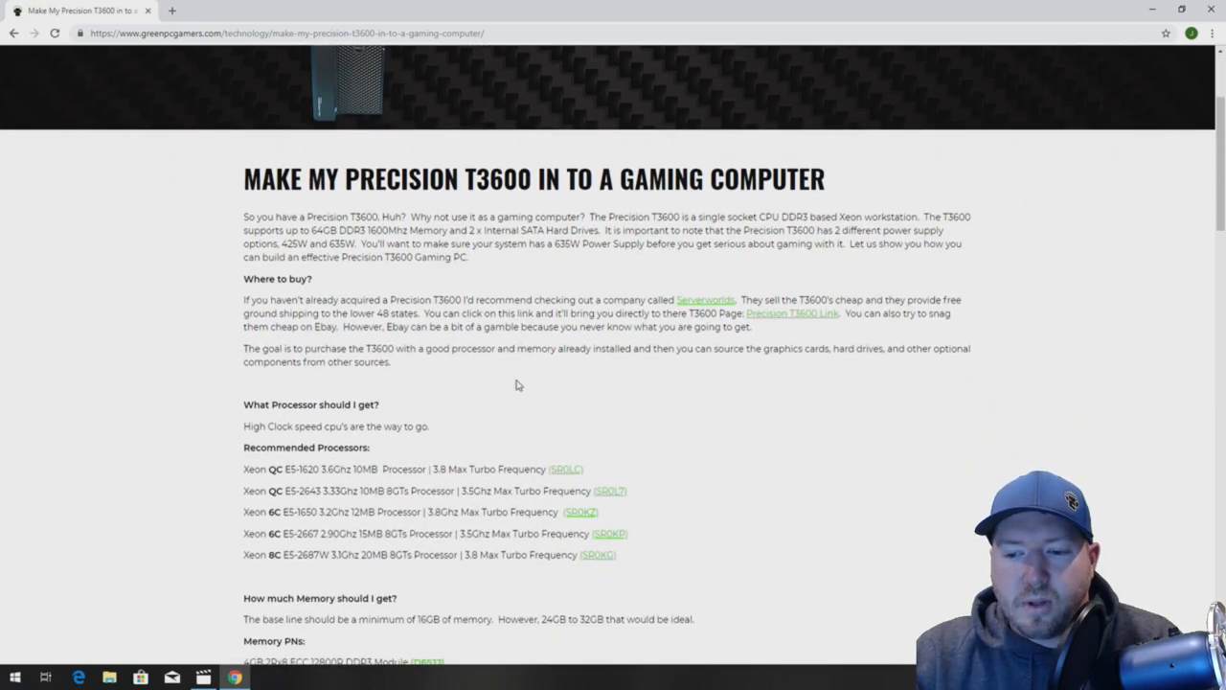
scroll("down", 3)
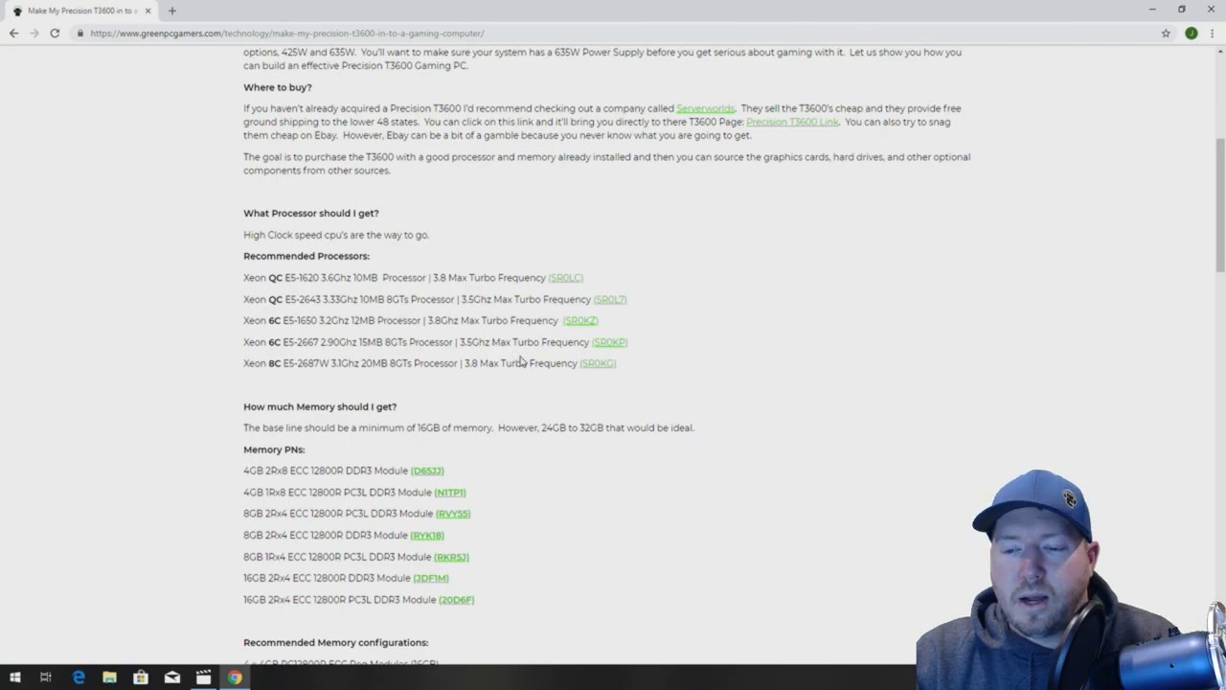
mouse_move(518, 399)
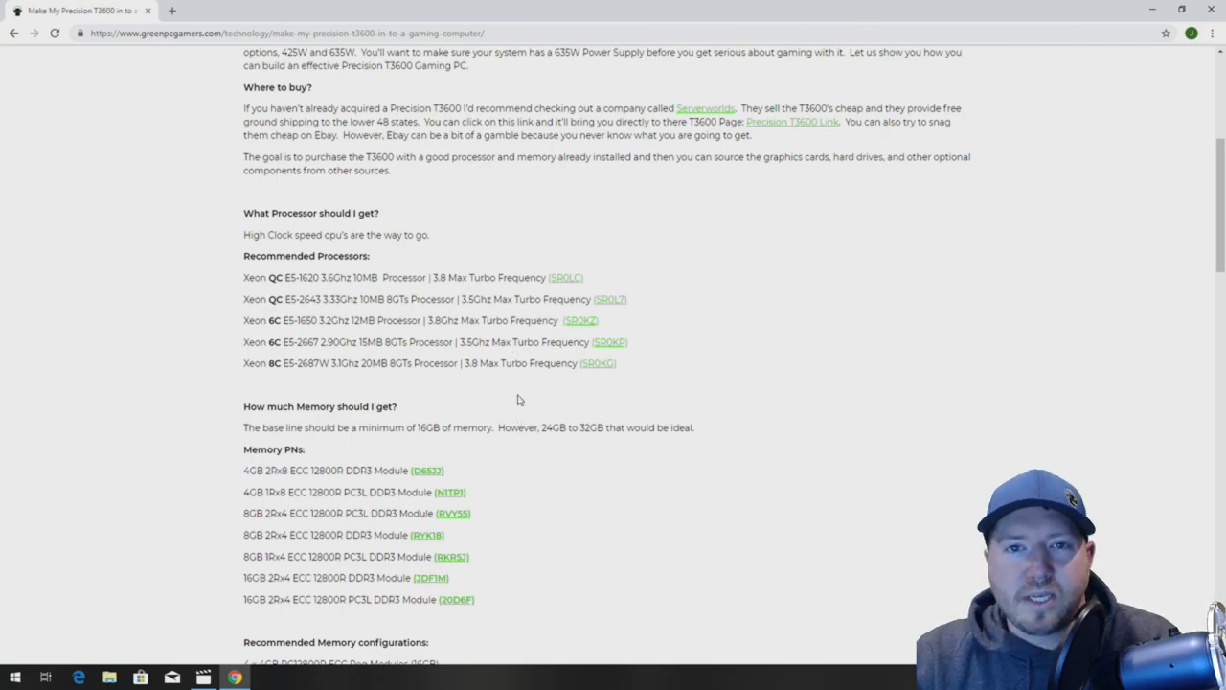
mouse_move(504, 359)
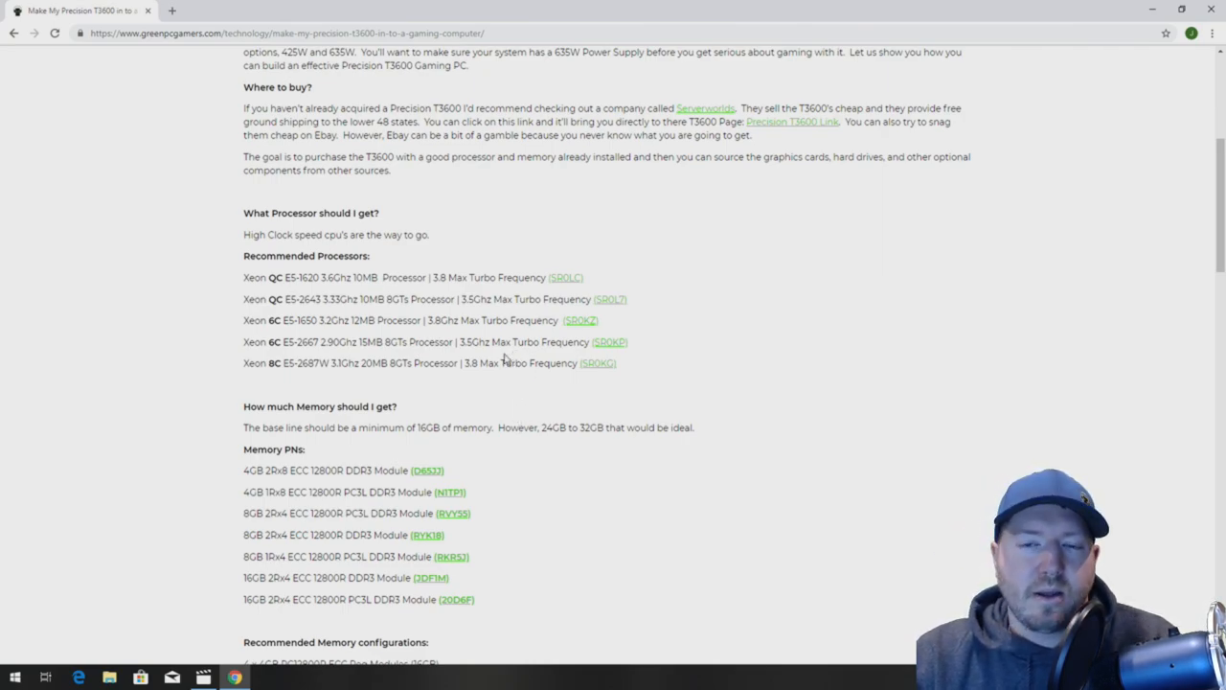
scroll("down", 3)
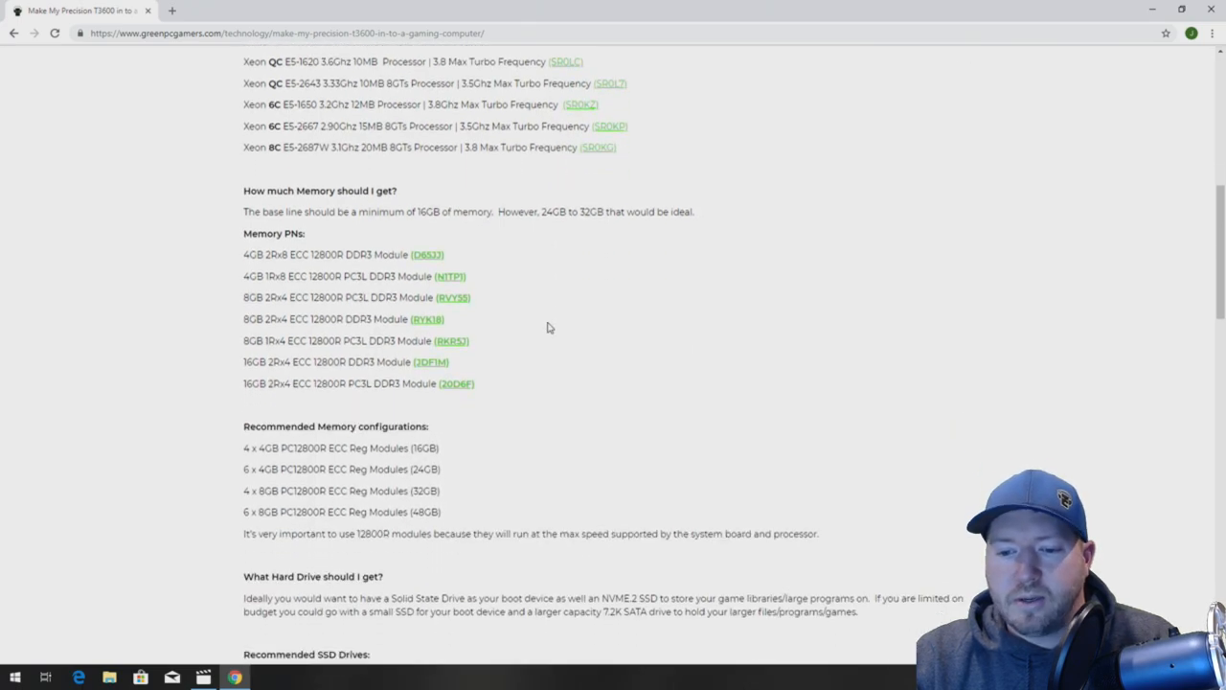
scroll("down", 3)
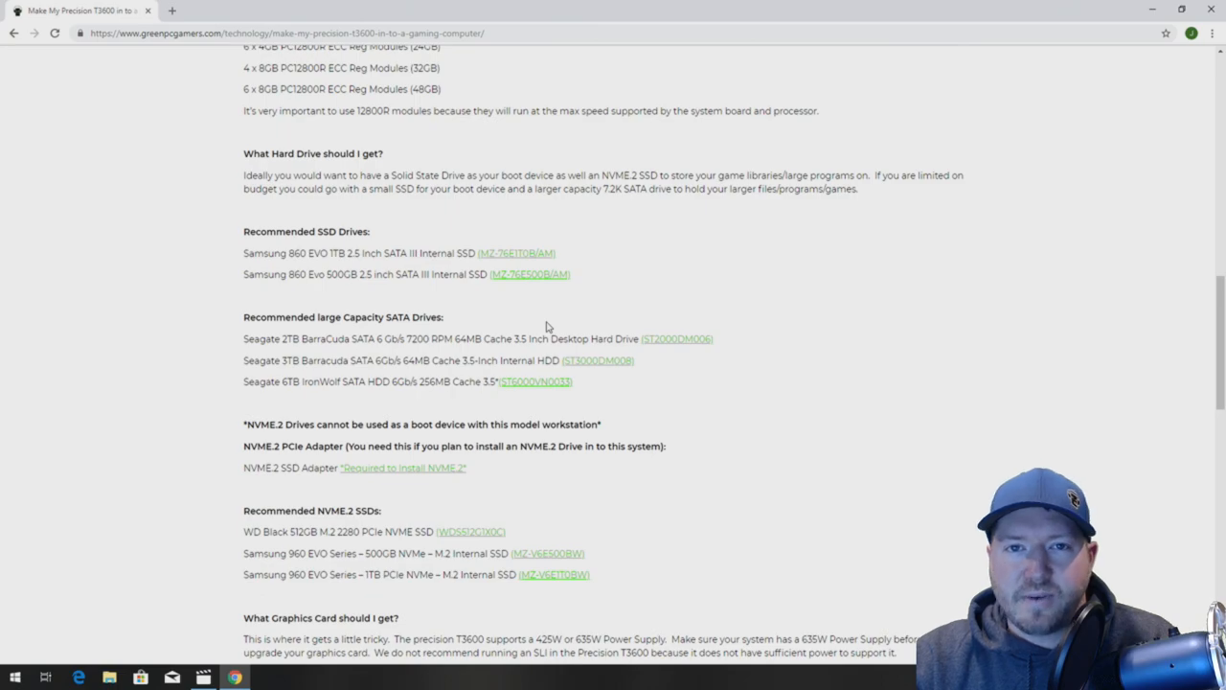
mouse_move(532, 359)
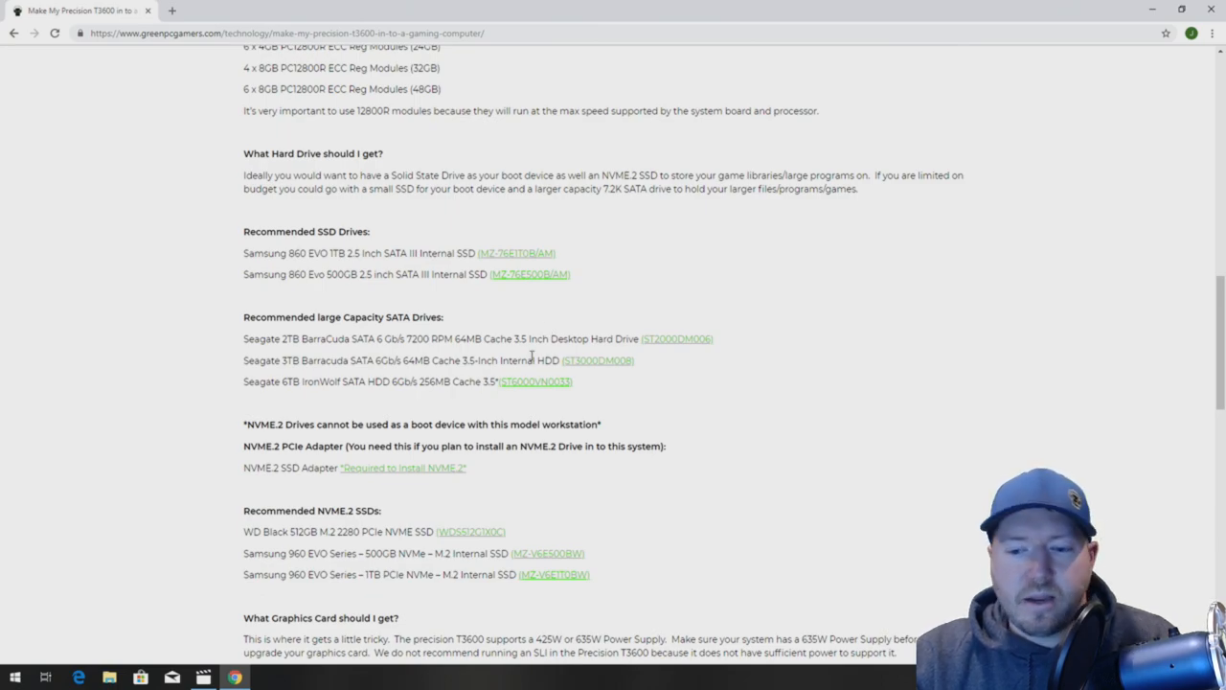
scroll("down", 3)
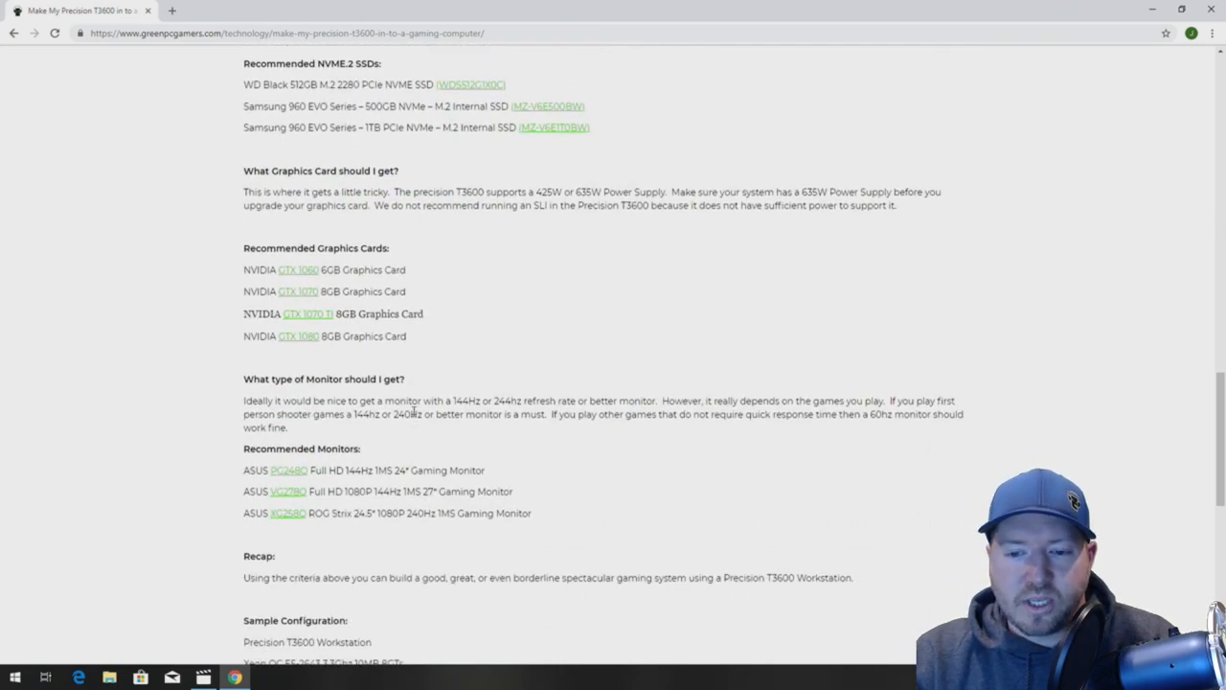
scroll("up", 3)
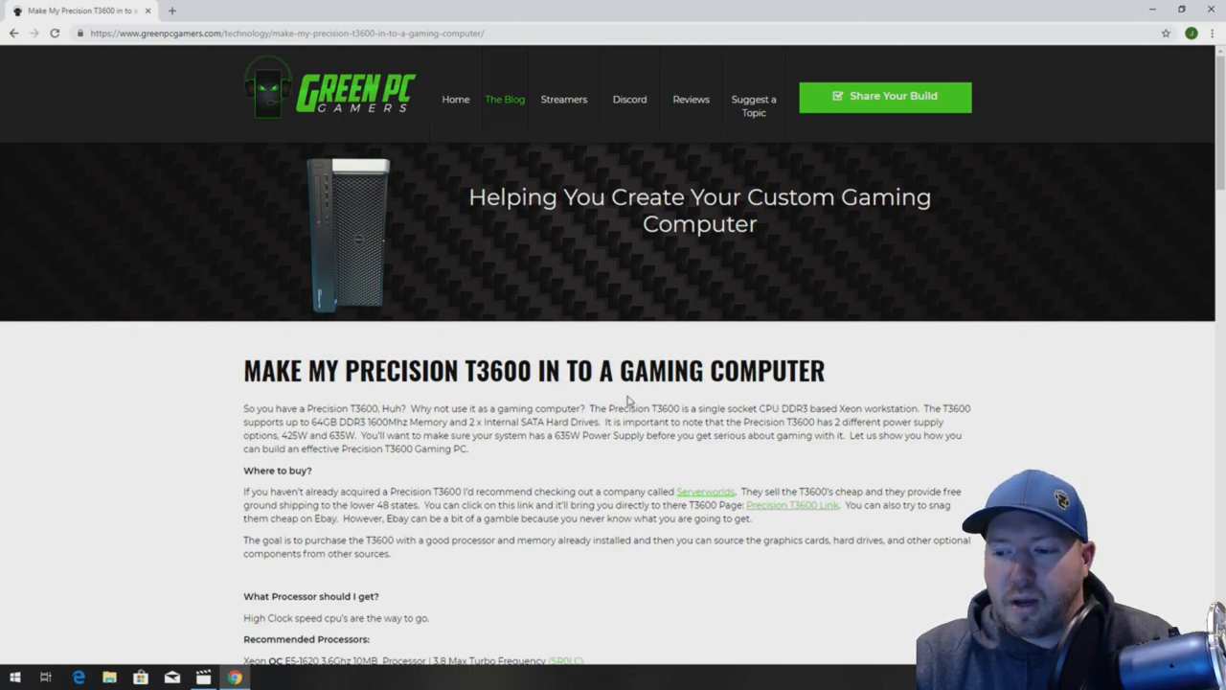
mouse_move(622, 398)
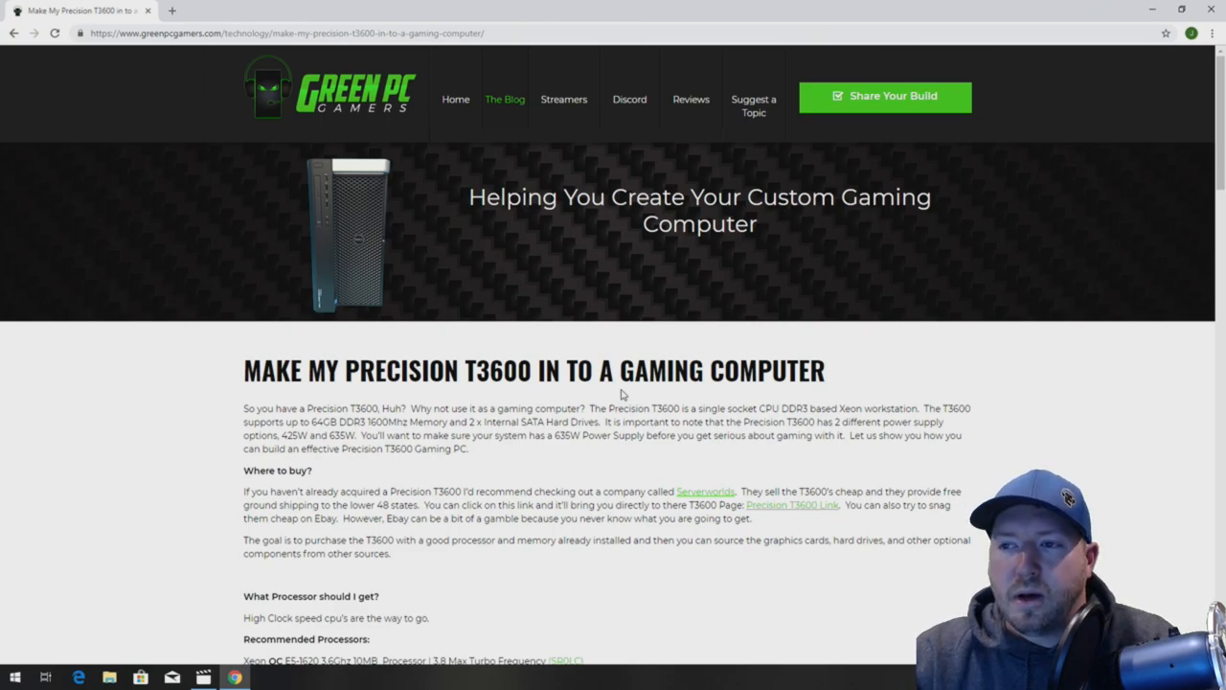
mouse_move(468, 259)
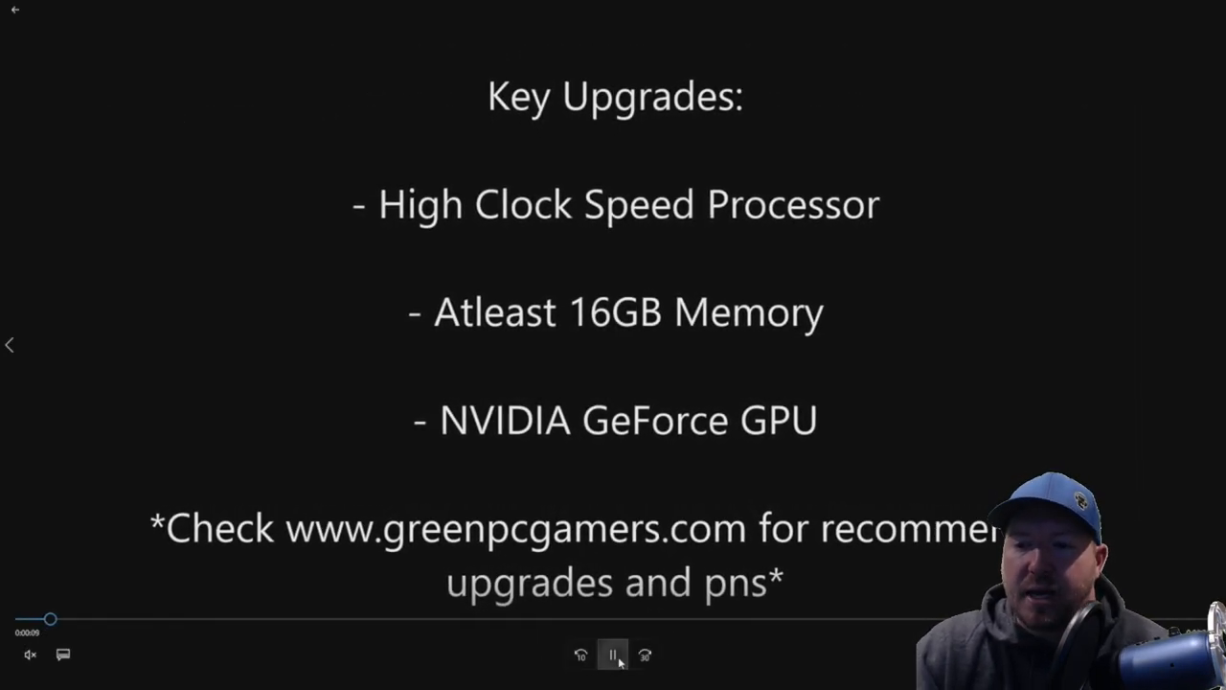
- Pause the T3600 guide on the Key Upgrades slide
left_click(613, 654)
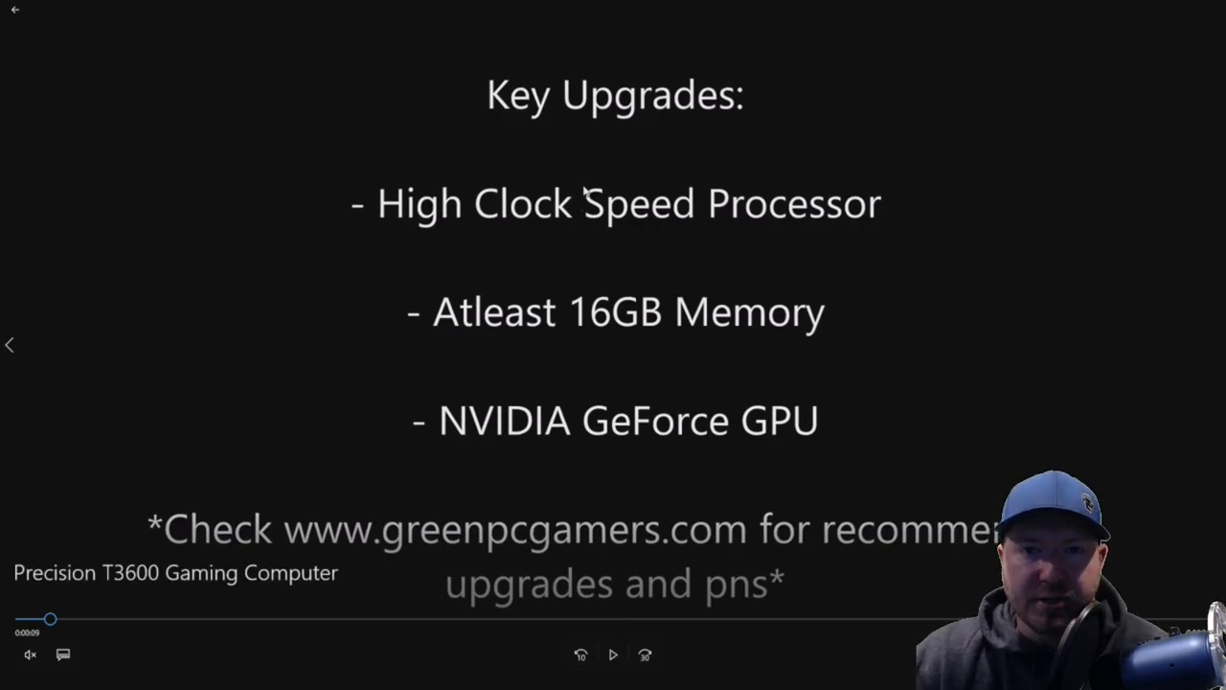
mouse_move(489, 680)
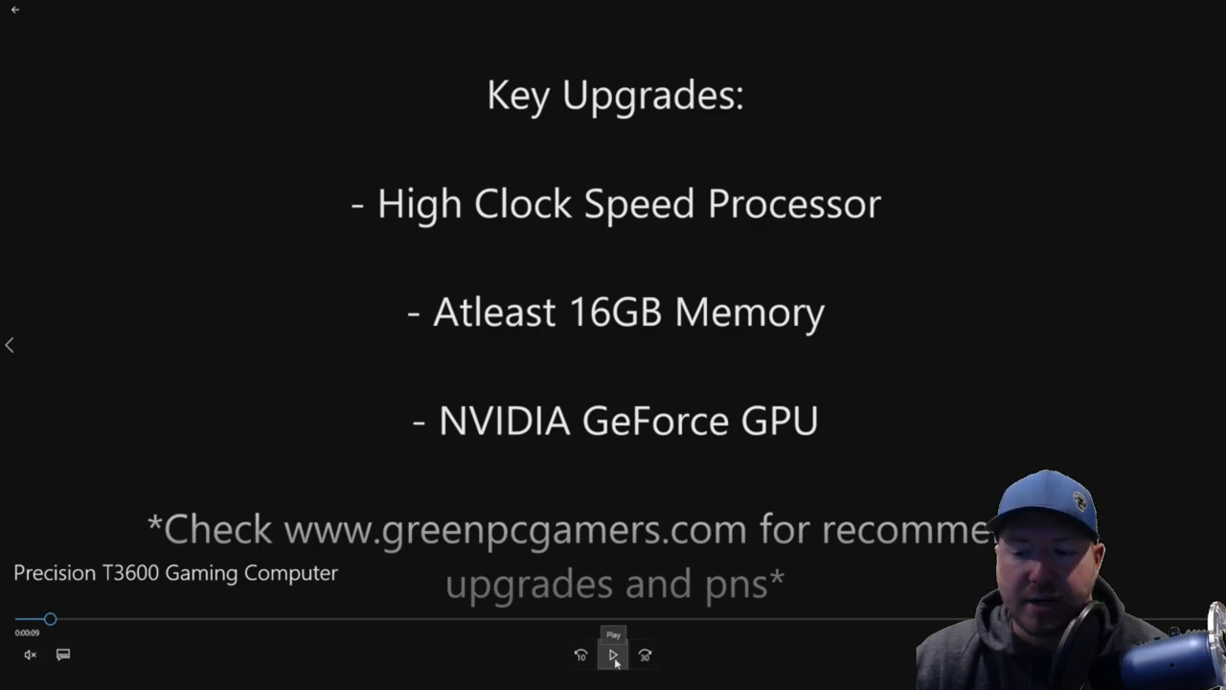
left_click(612, 654)
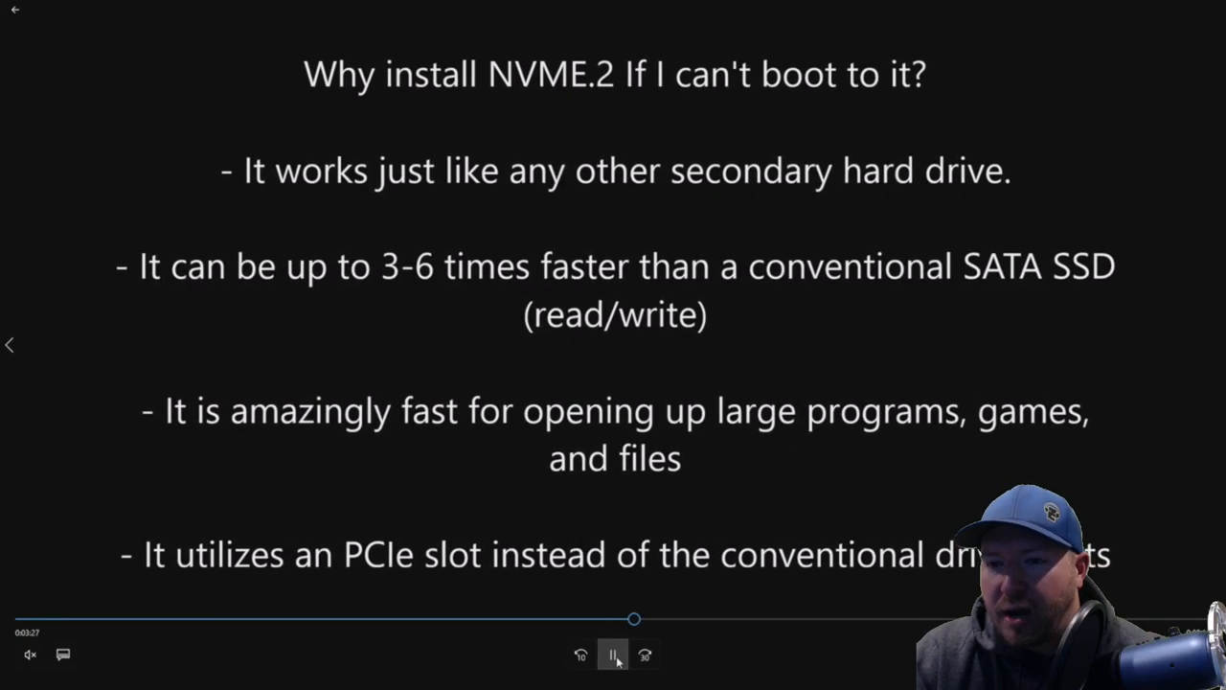
- Pause on the reasons-to-install-NVMe slide, then resume playback
left_click(612, 654)
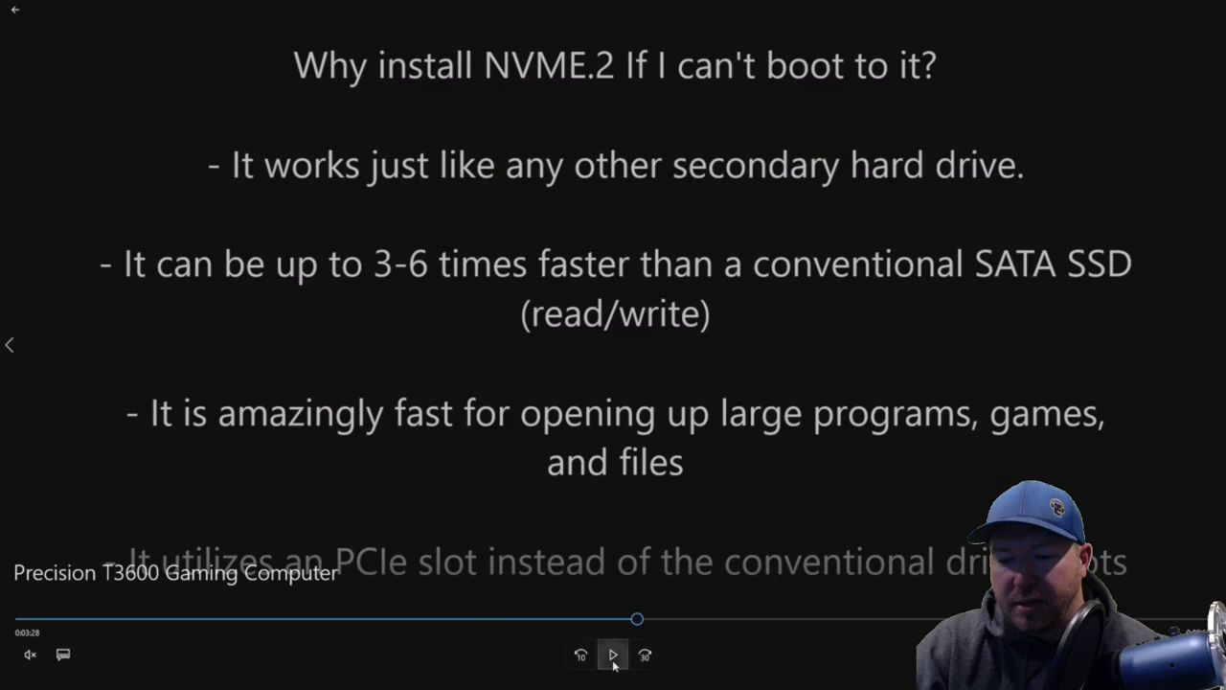
left_click(612, 654)
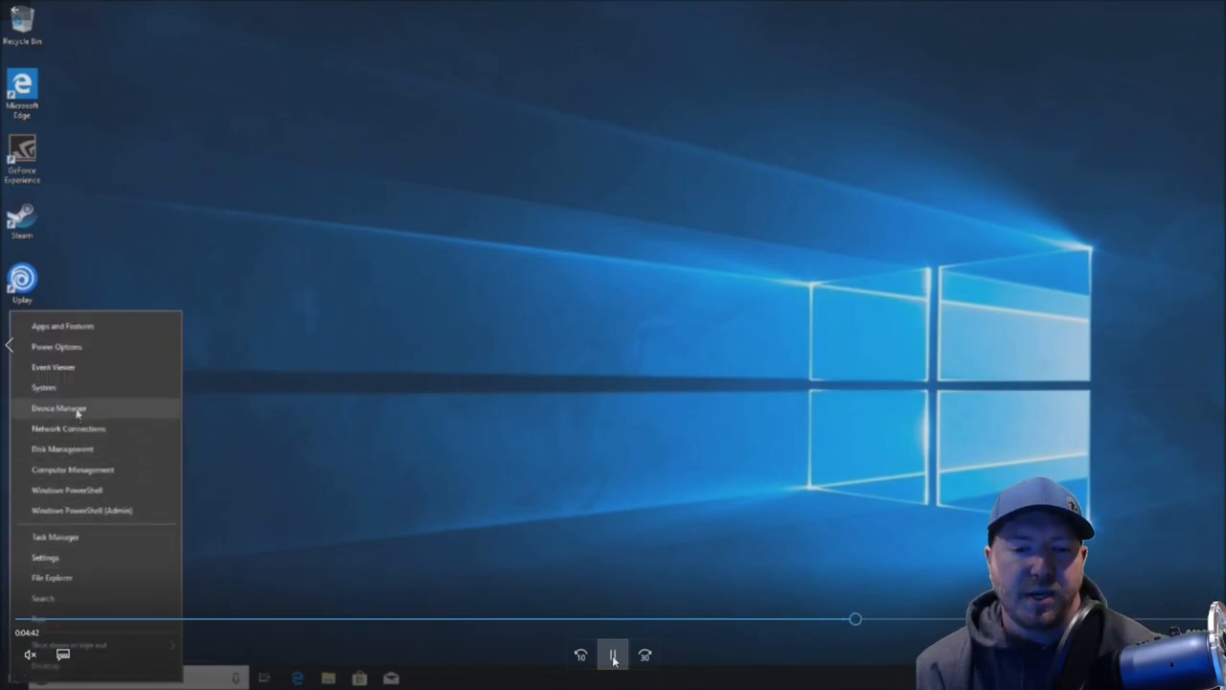
mouse_move(43, 387)
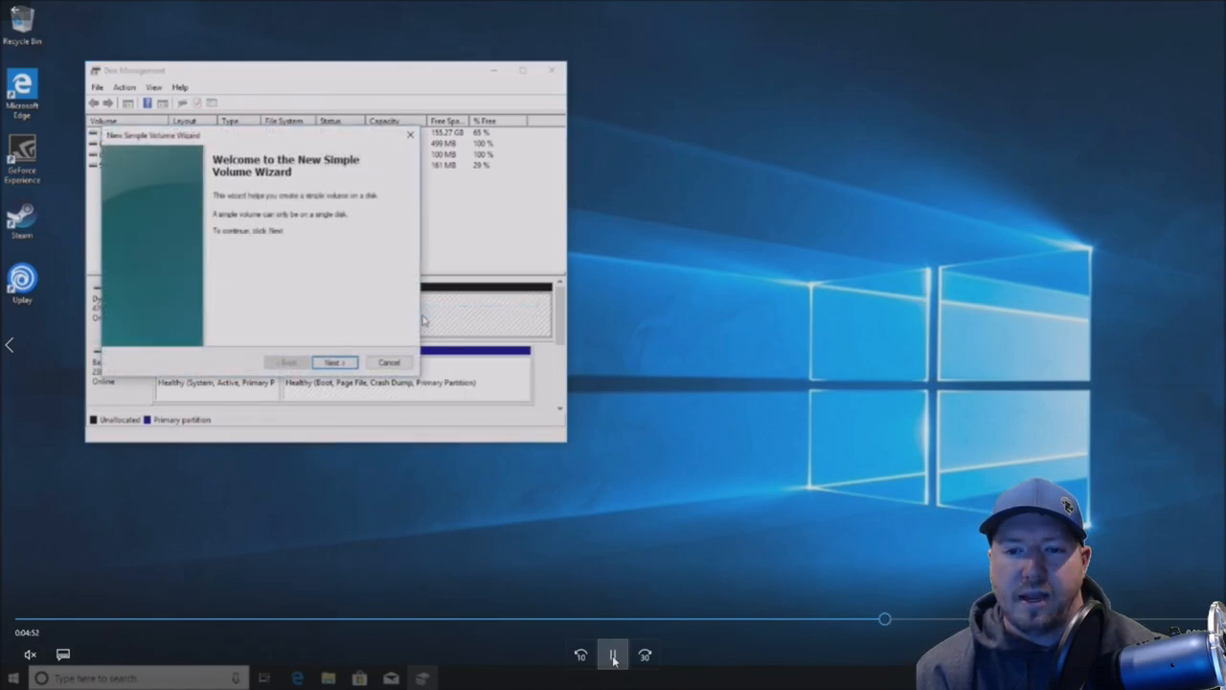
- Create the 'Super Fast Drive' volume in the New Simple Volume Wizard and reach NVIDIA's website
left_click(334, 363)
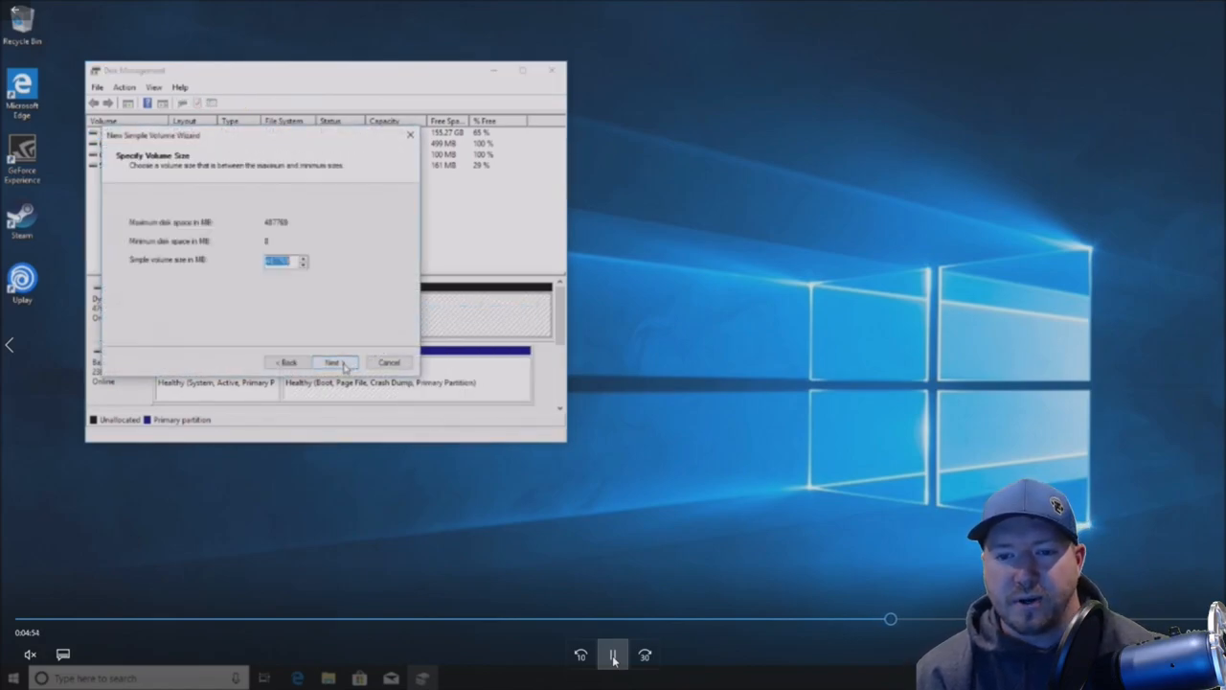
left_click(333, 362)
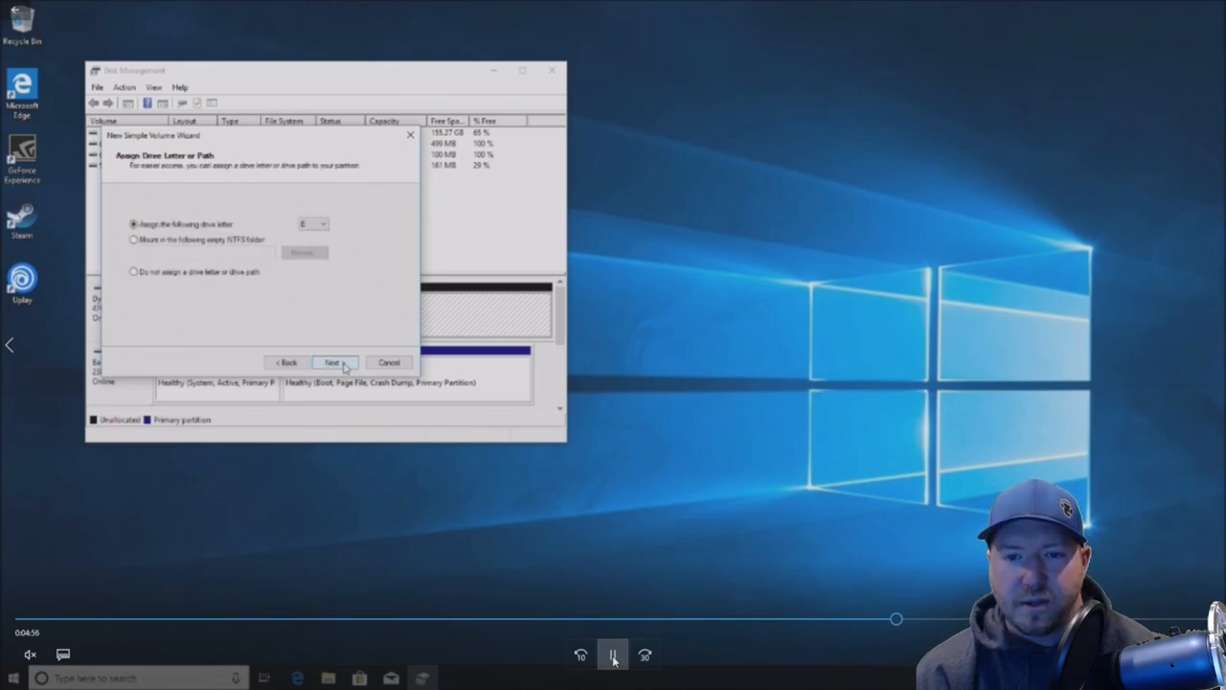
left_click(334, 362)
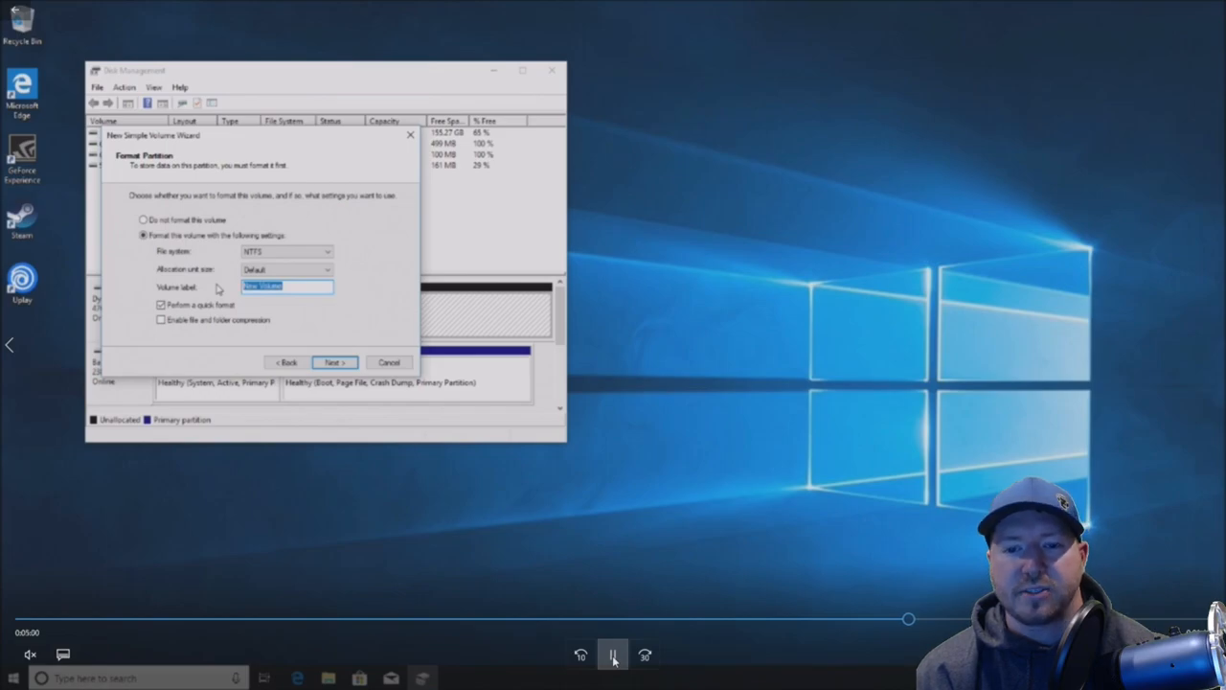
type("Super Fast Drive")
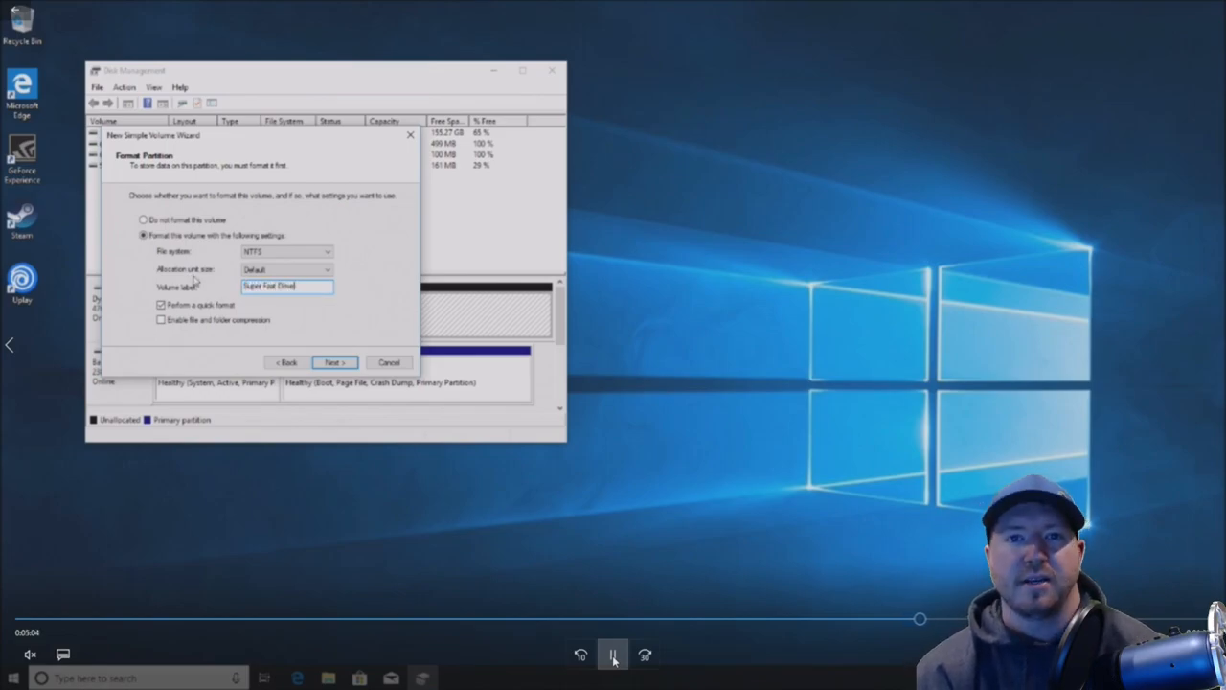
left_click(333, 362)
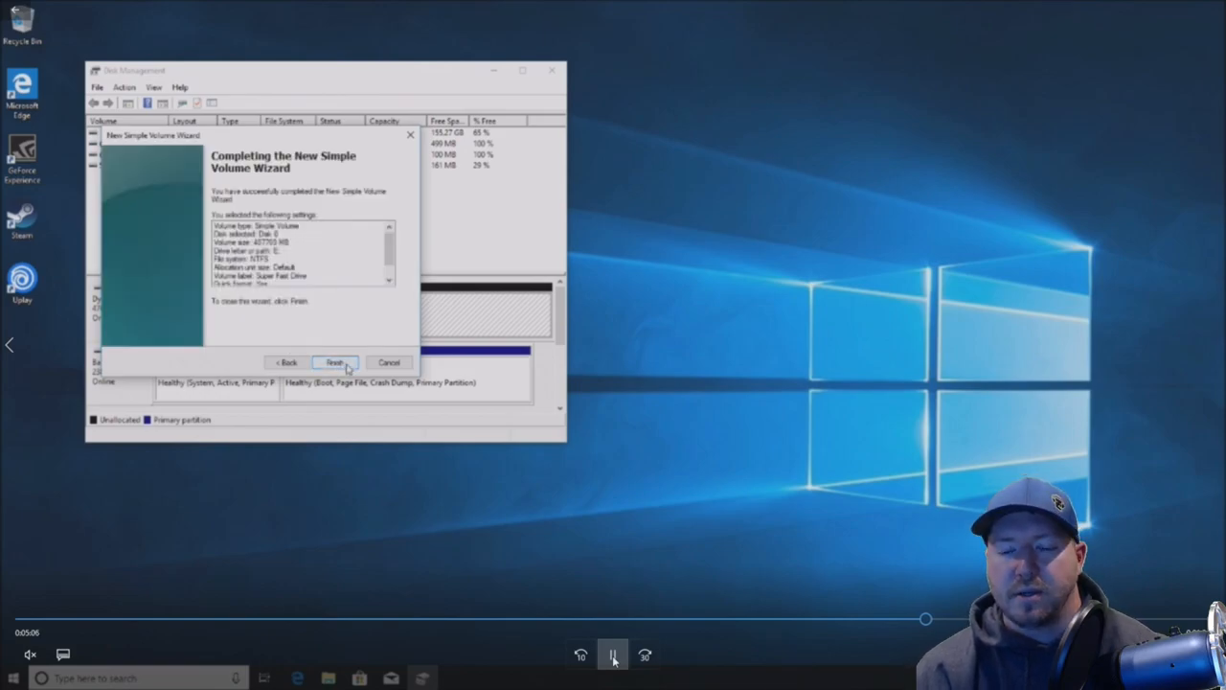
left_click(334, 362)
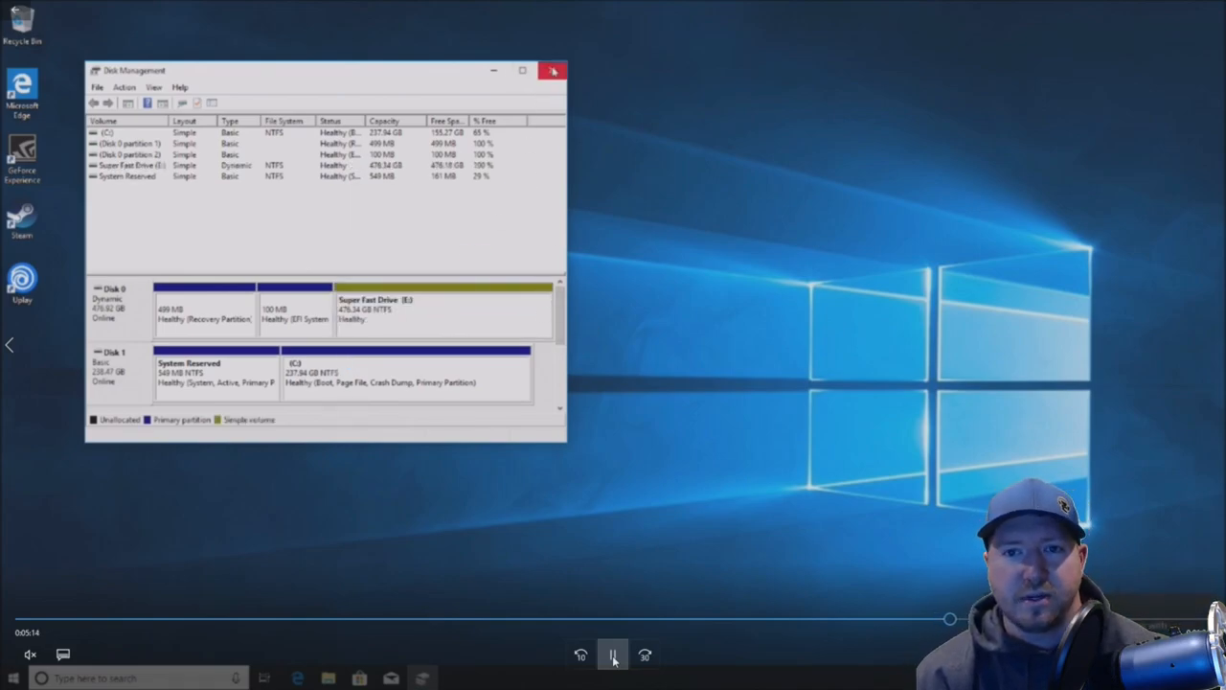
left_click(553, 70)
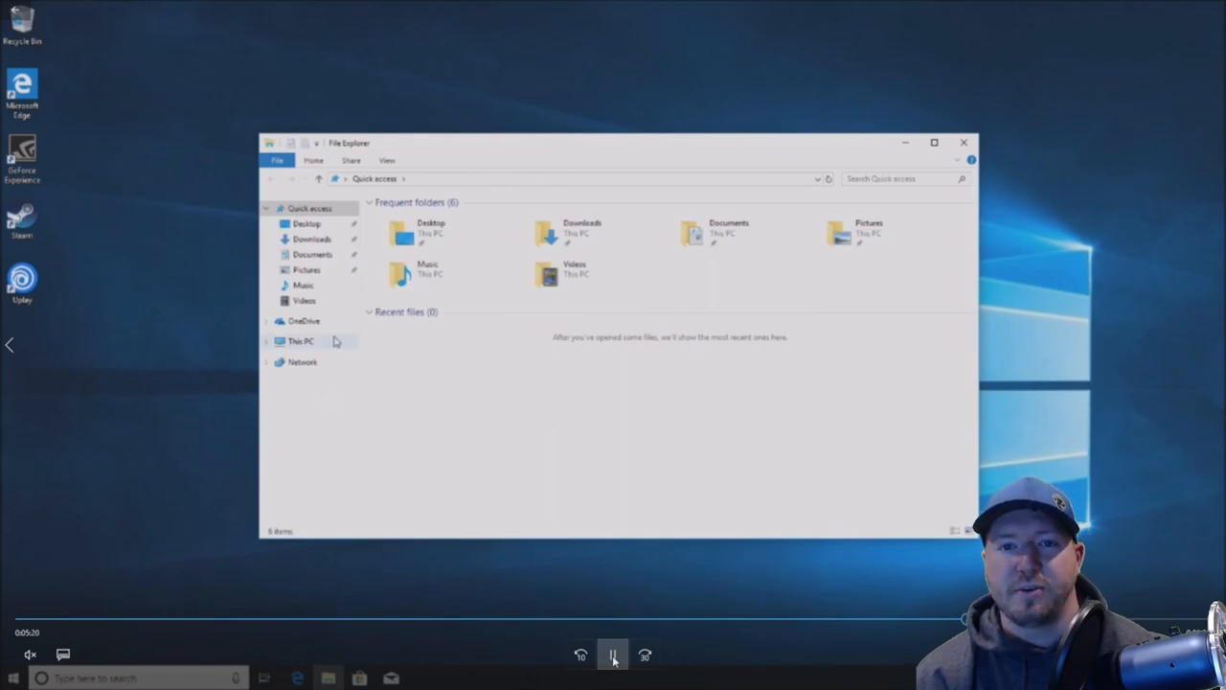
left_click(301, 340)
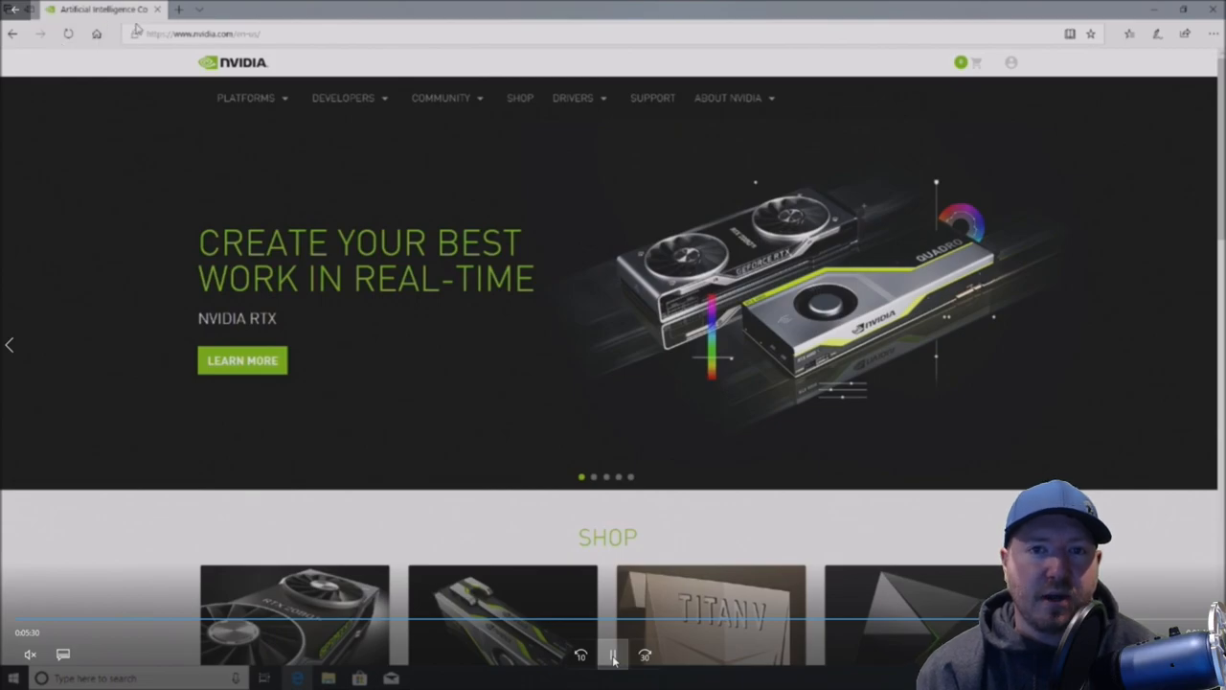
- Search NVIDIA's driver page for the GeForce GTX 1080 and show Game Ready driver results
left_click(342, 97)
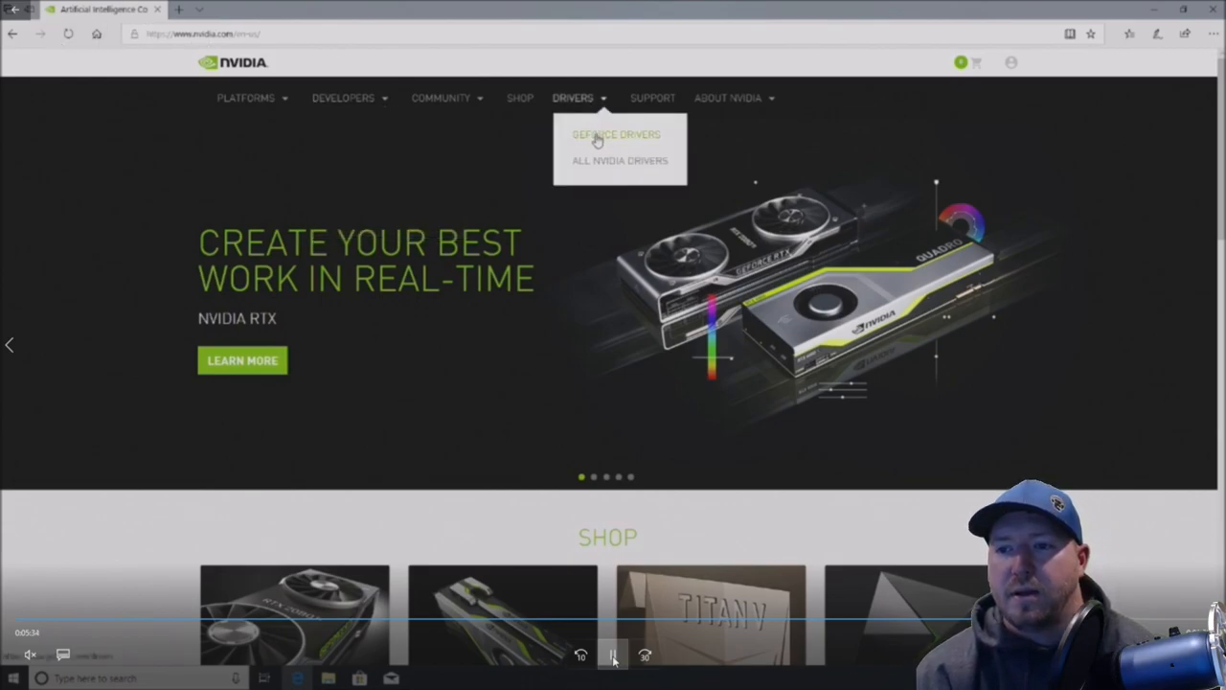
left_click(615, 133)
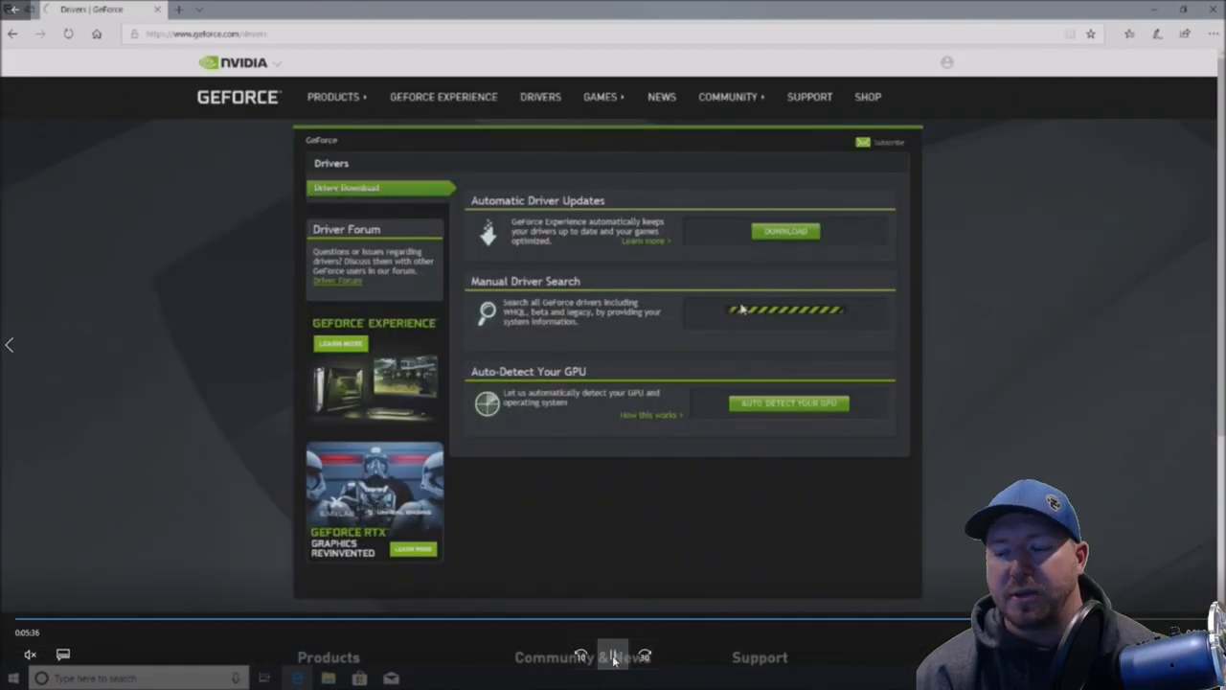
left_click(785, 311)
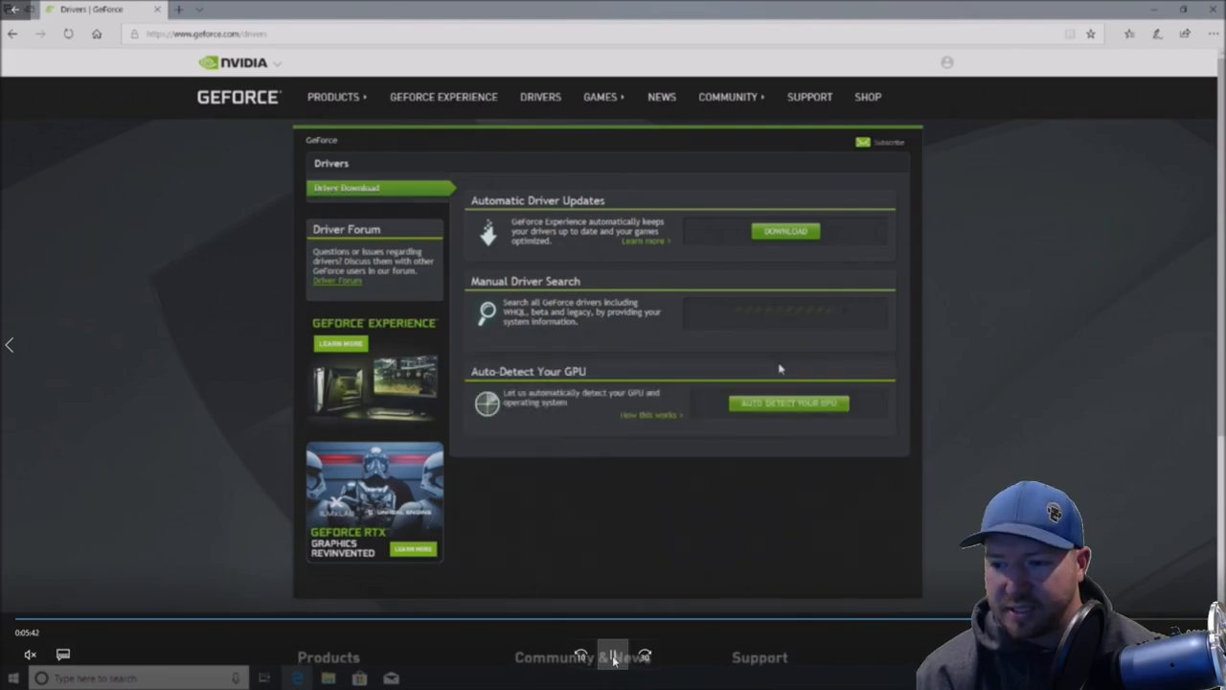
left_click(783, 347)
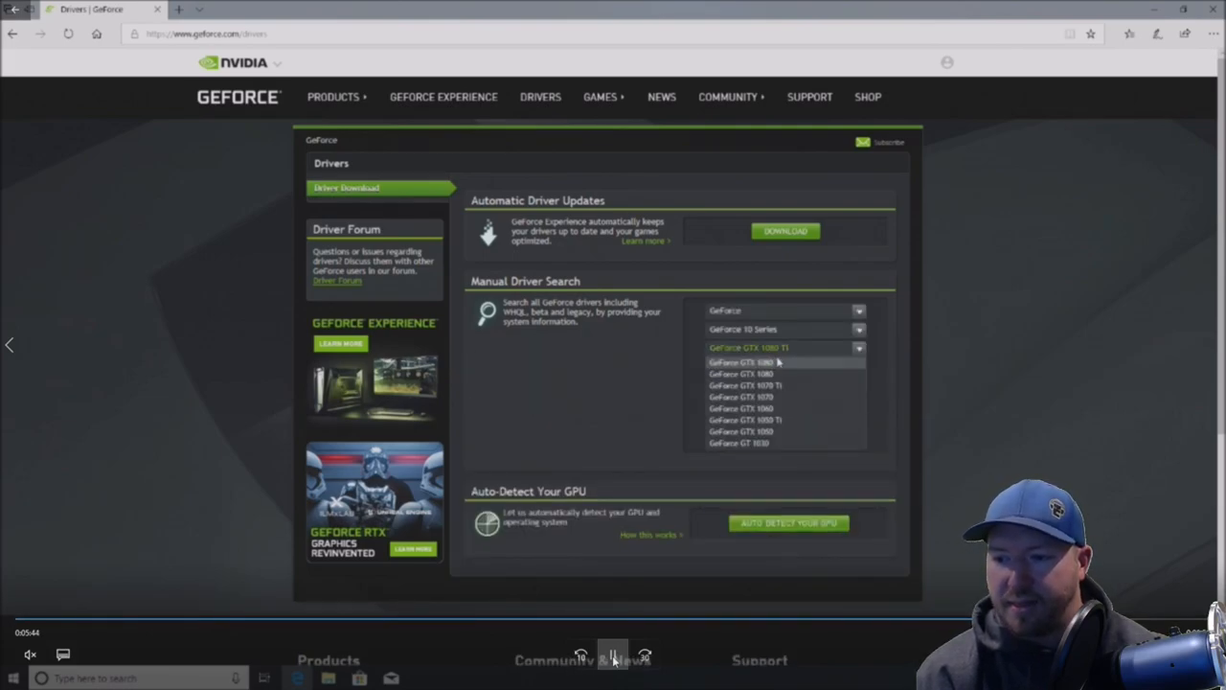
left_click(741, 373)
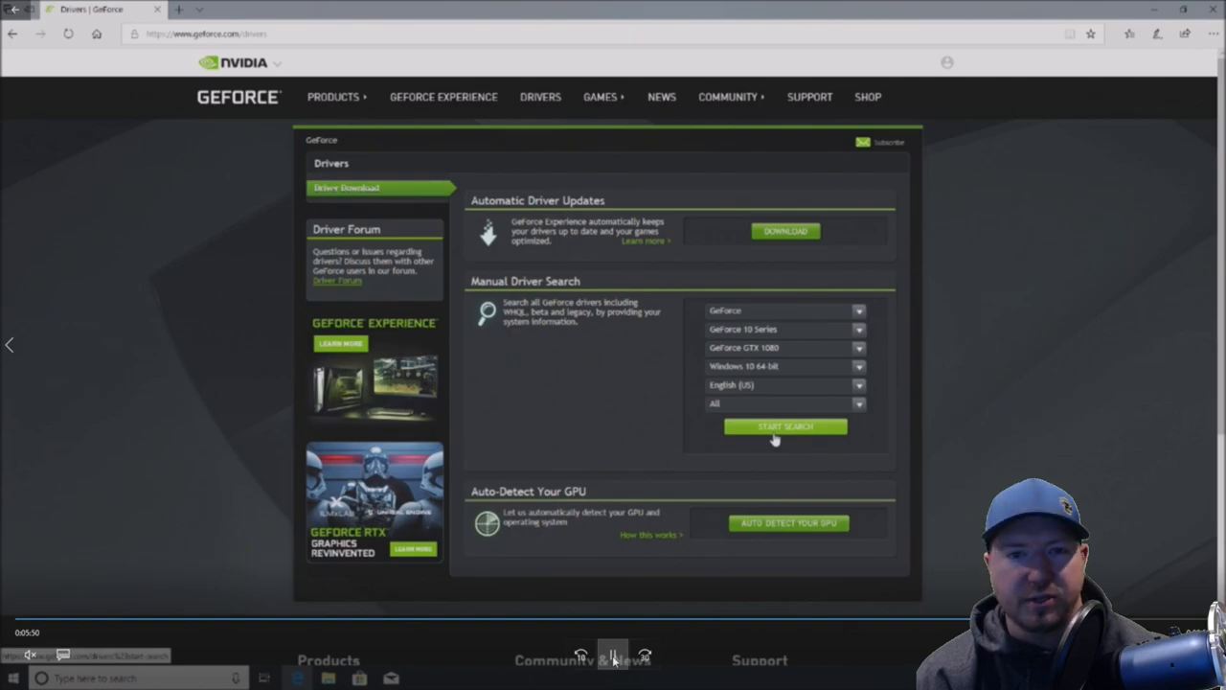
left_click(784, 426)
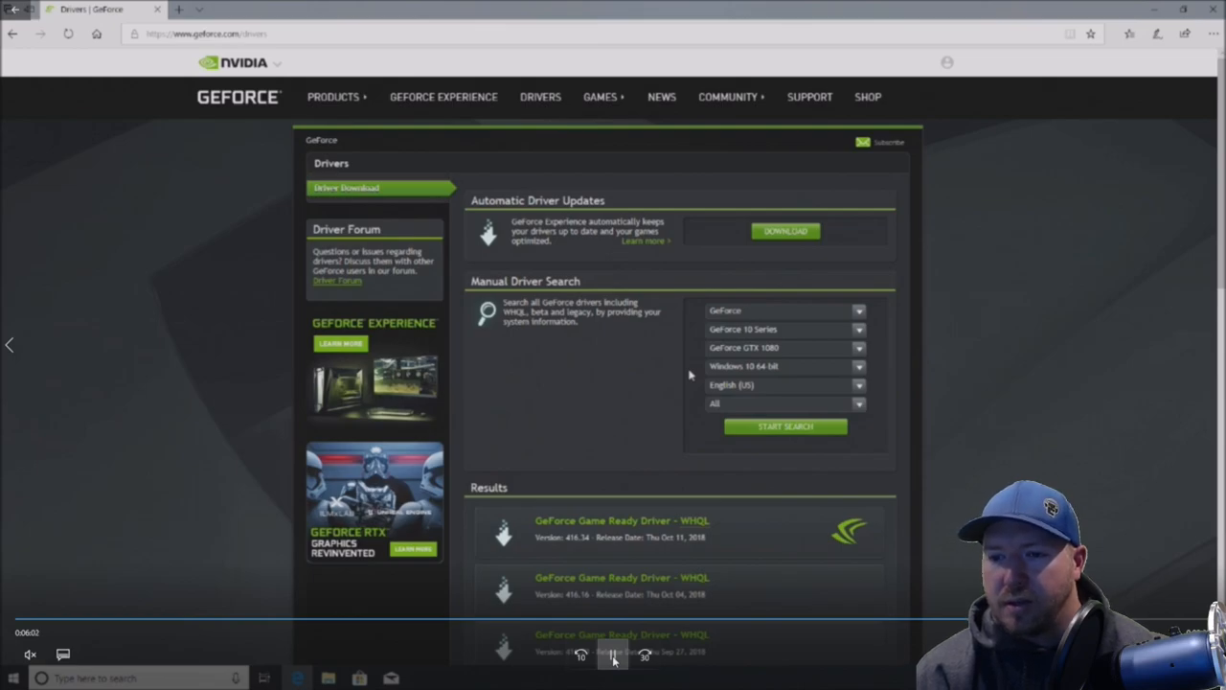
mouse_move(1147, 86)
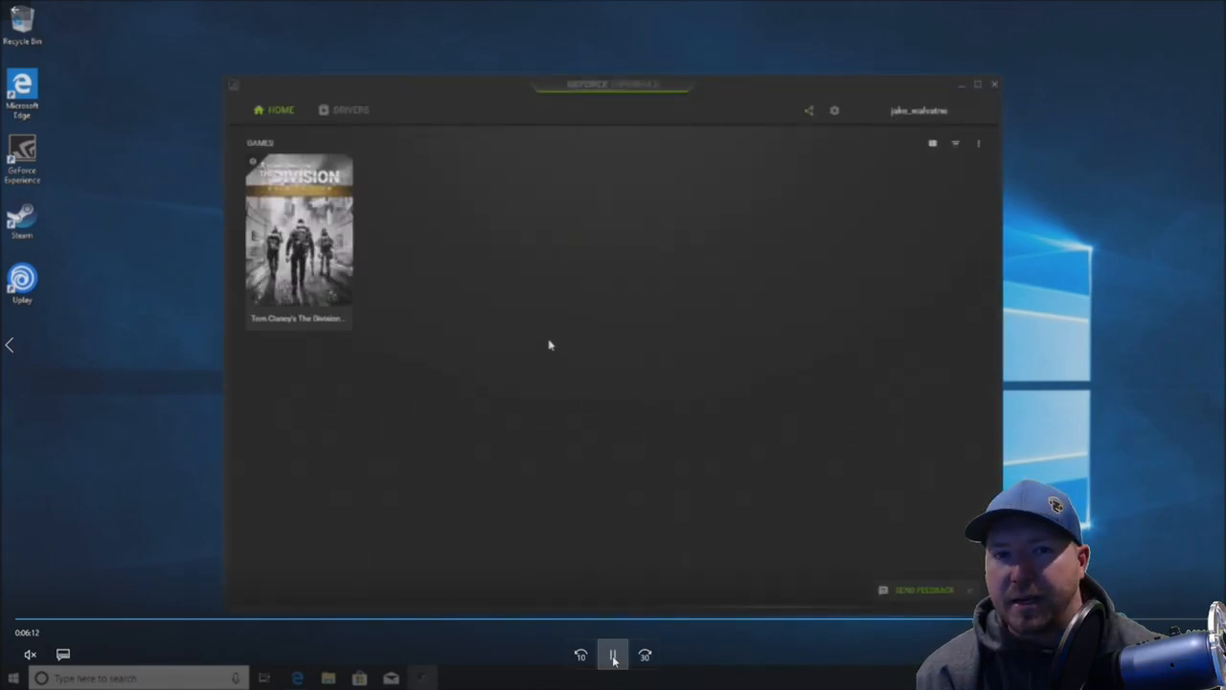
- Optimize The Division in GeForce Experience and pause on the 100 FPS benchmark slide
left_click(298, 244)
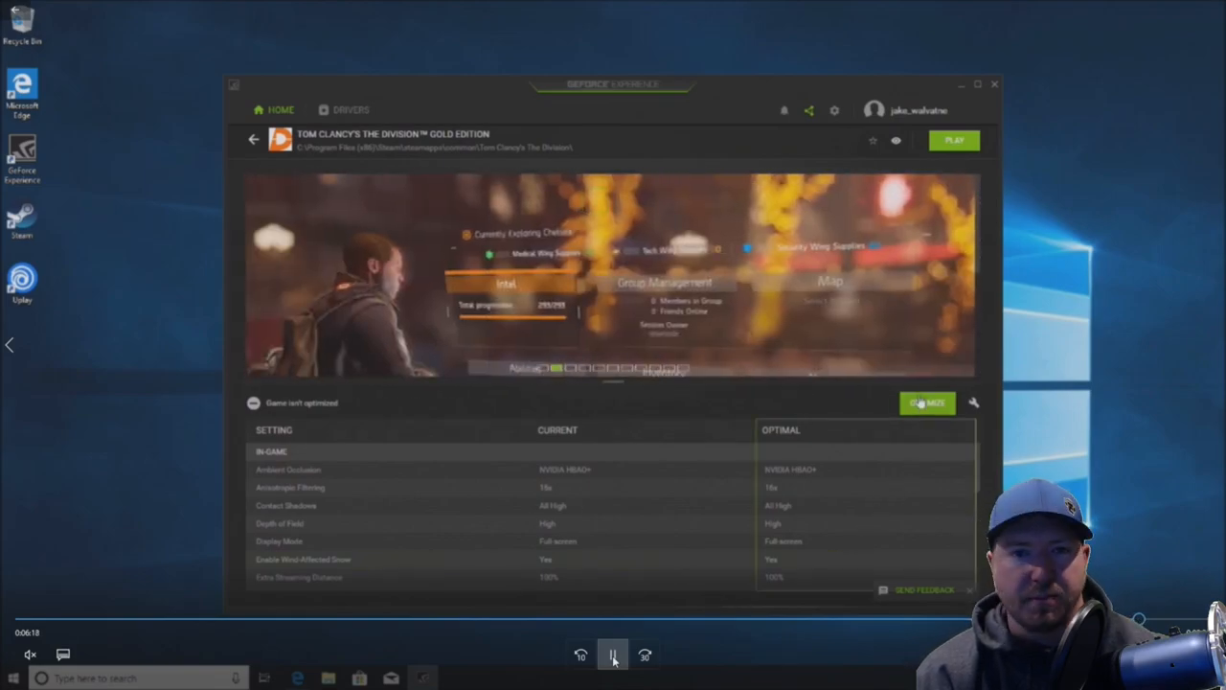
left_click(926, 402)
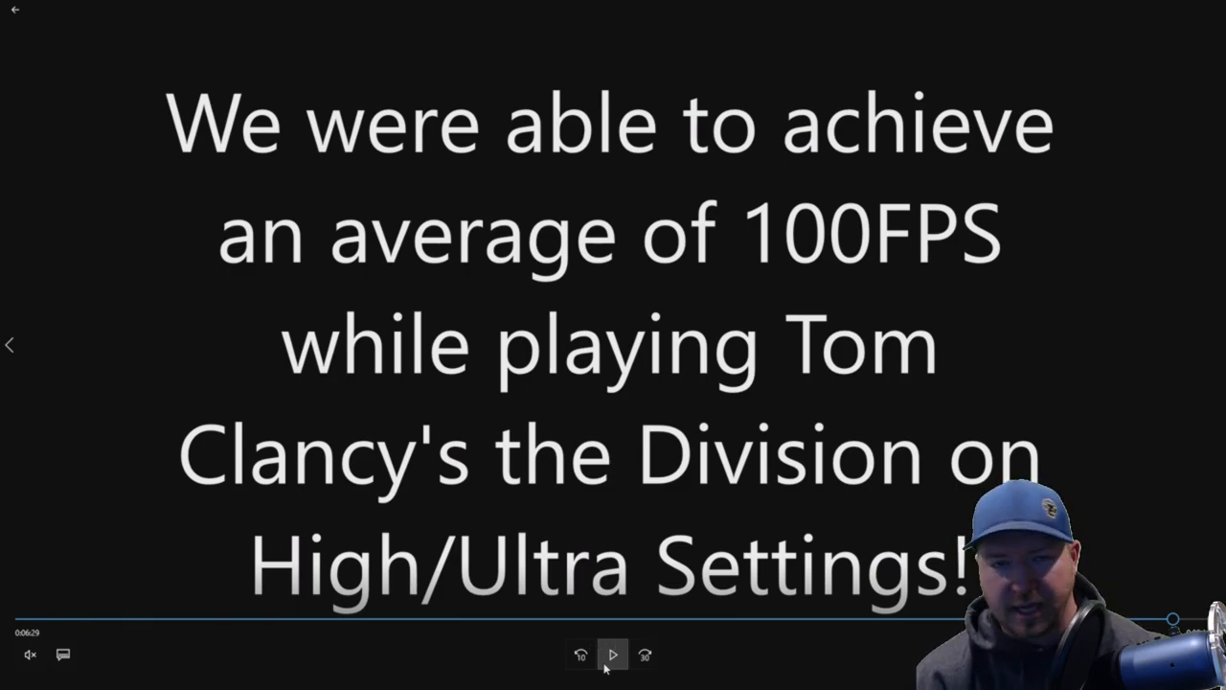
- Resume the guide and pause it on the closing 'Subscribe!!!' slide at 6:37
left_click(612, 654)
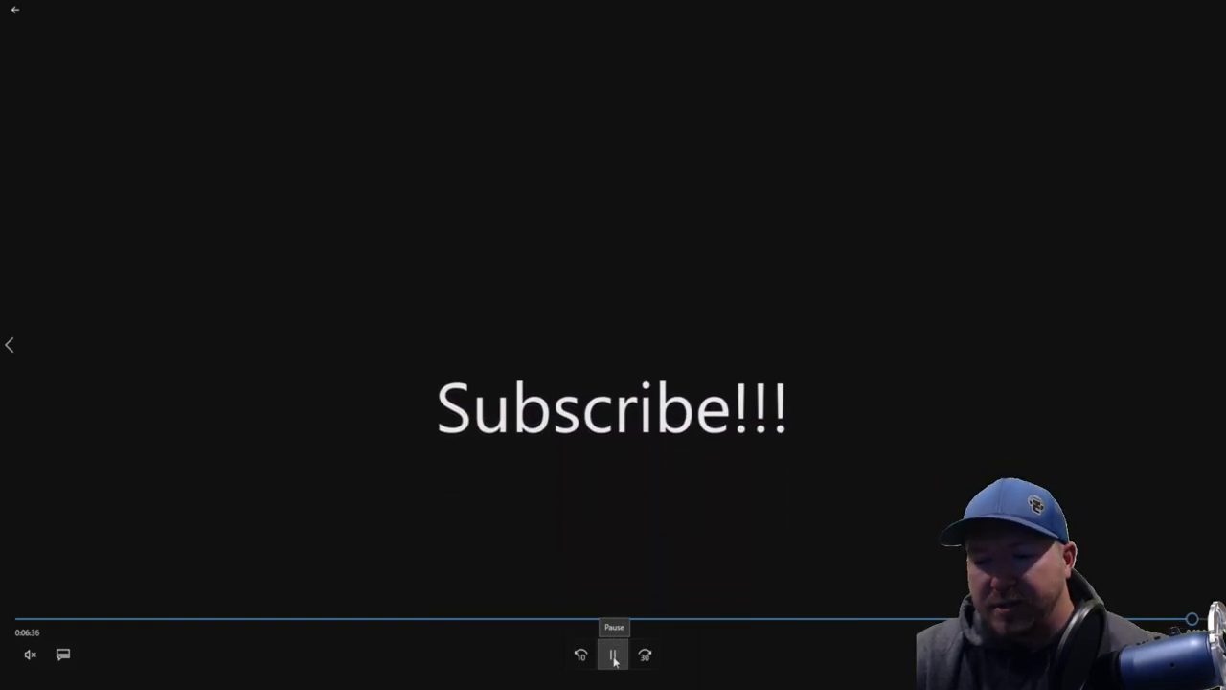
left_click(613, 655)
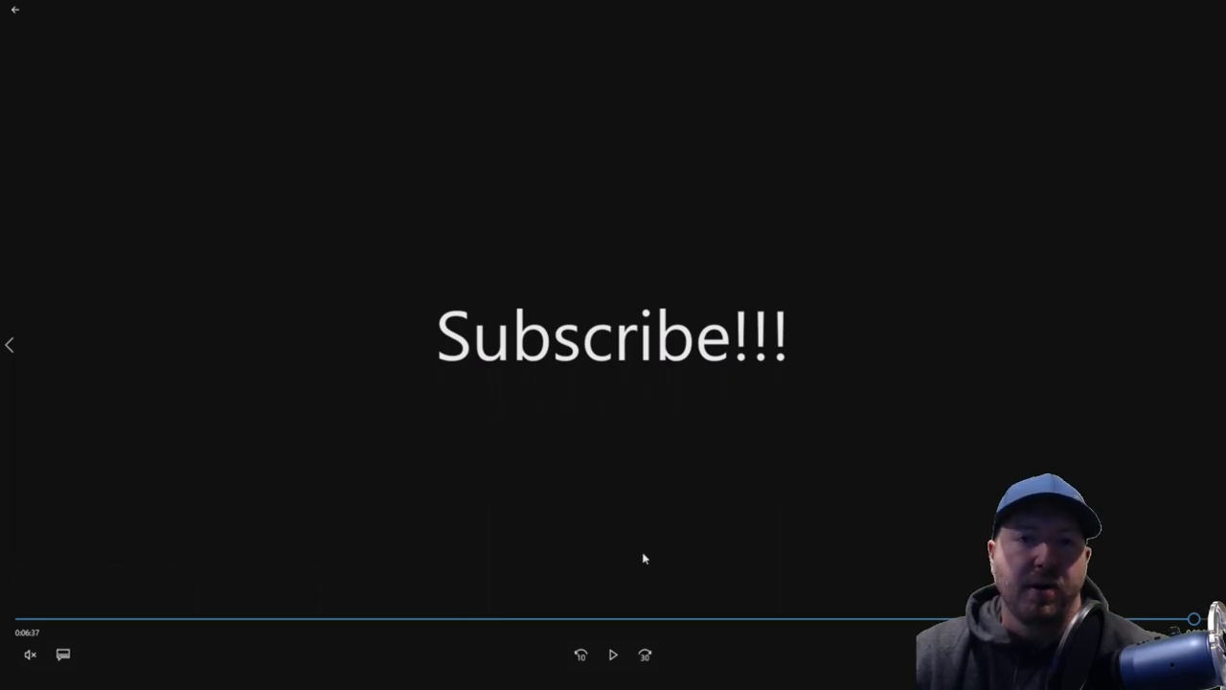